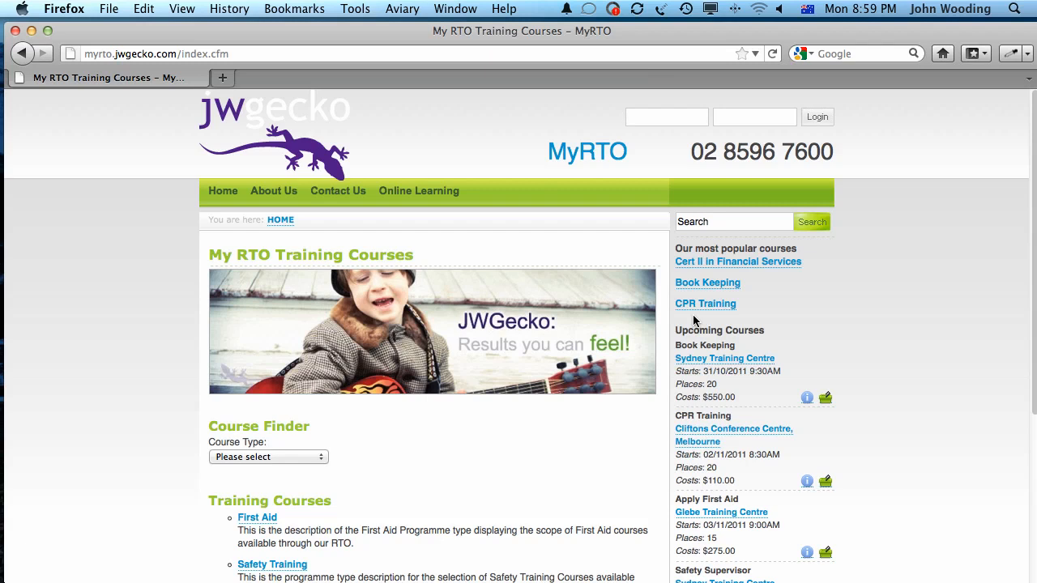
Log in to the student portal as 'david' to reach the student homepage.
left_click(666, 117)
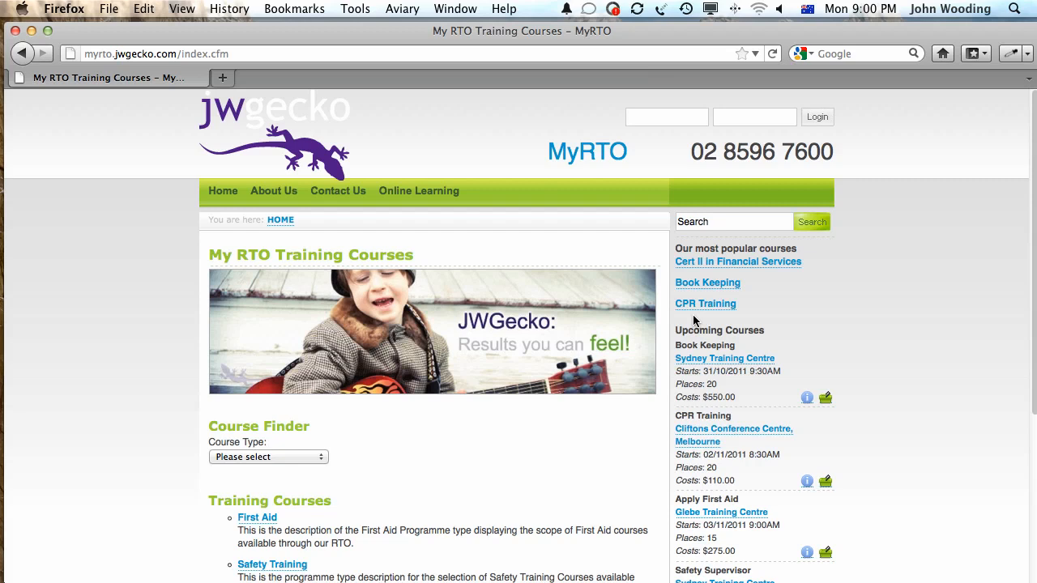
left_click(666, 116)
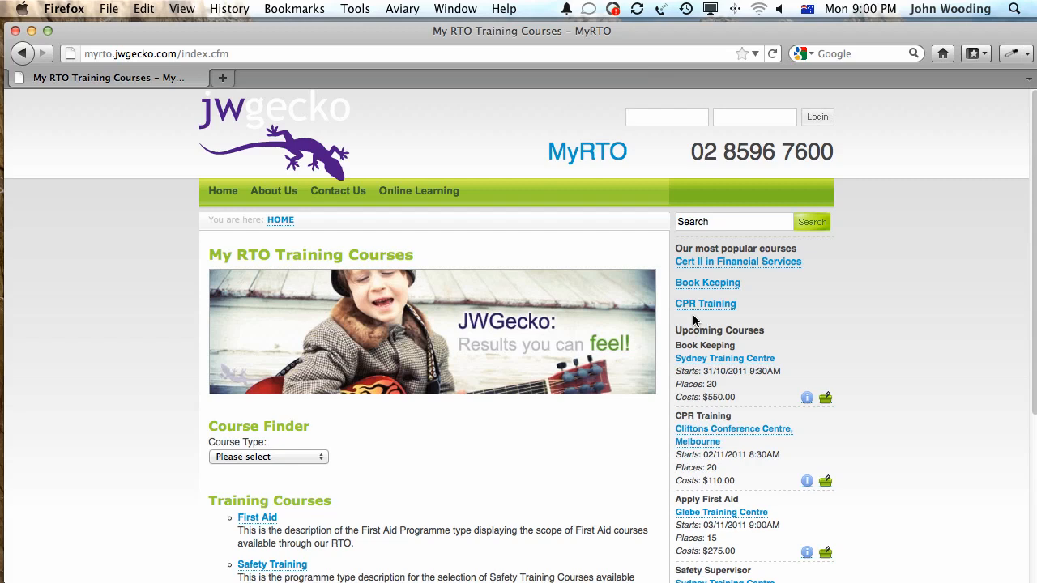
left_click(665, 116)
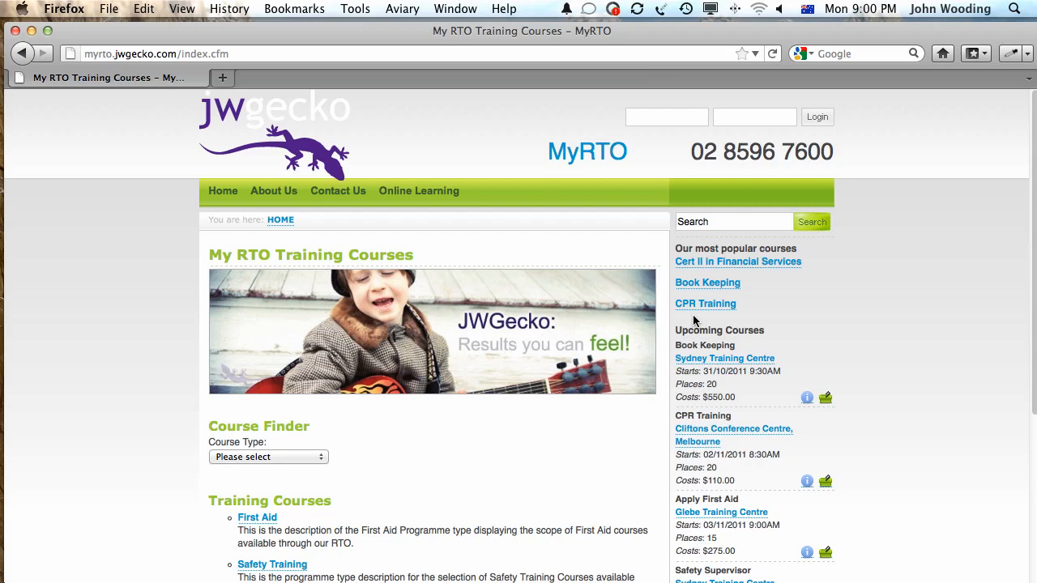
left_click(665, 117)
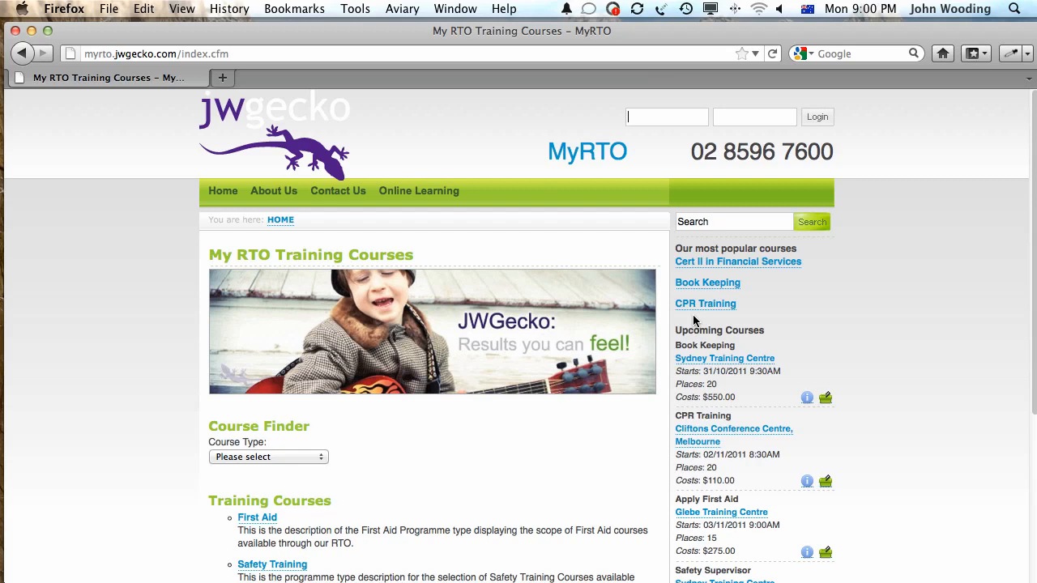
left_click(667, 116)
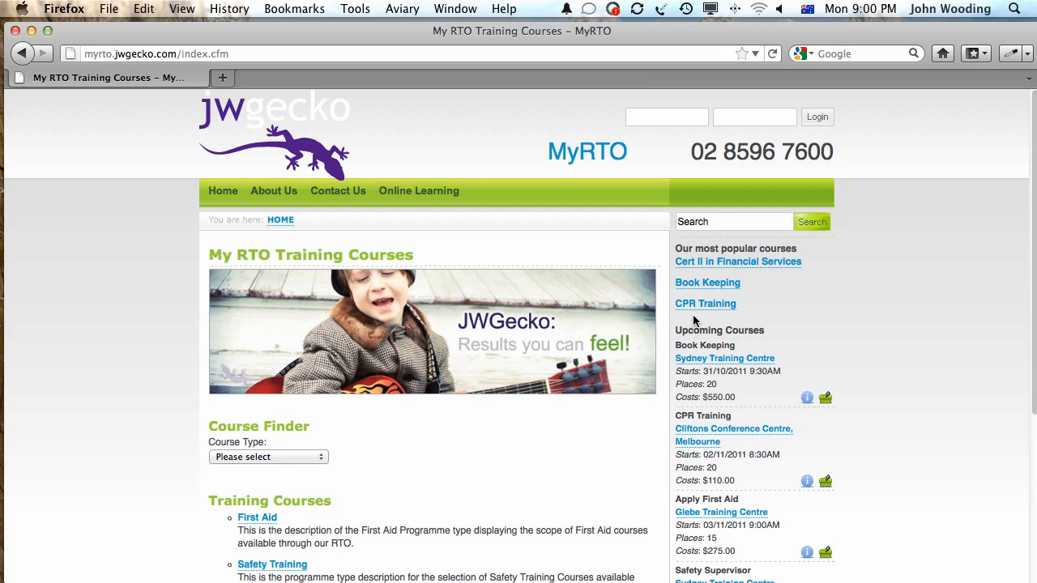
left_click(667, 117)
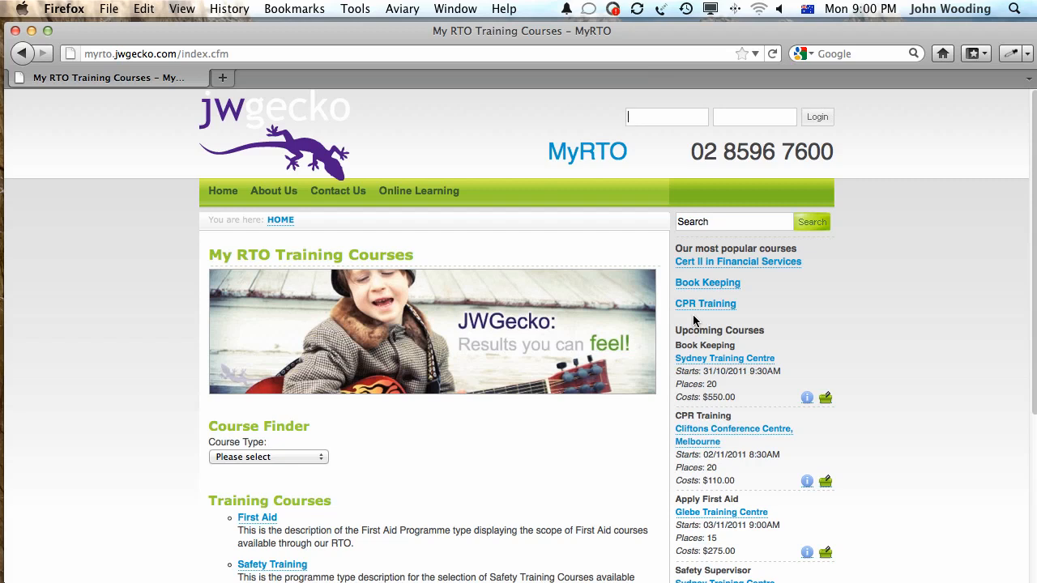
type("david")
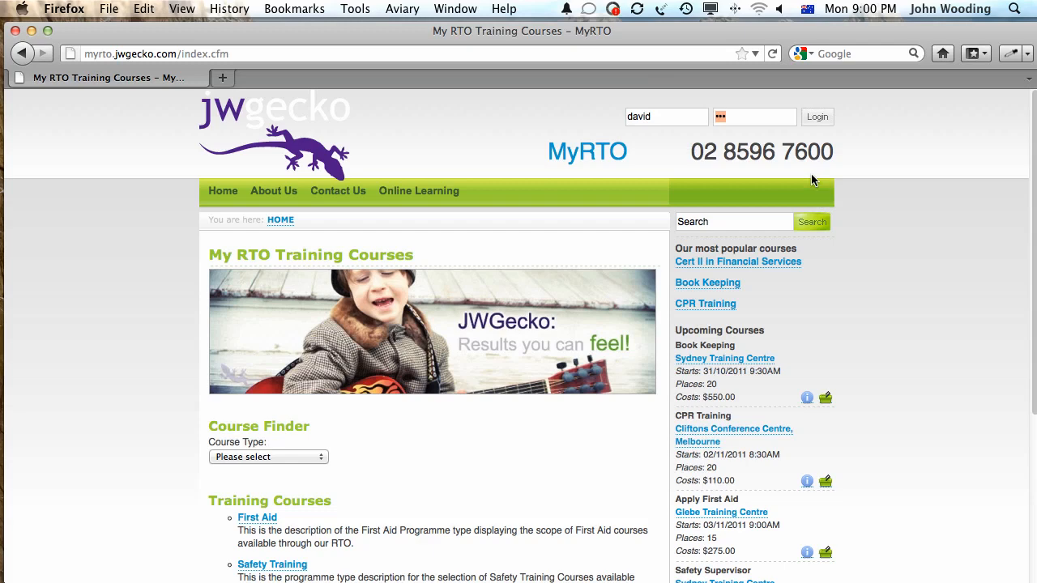
left_click(817, 116)
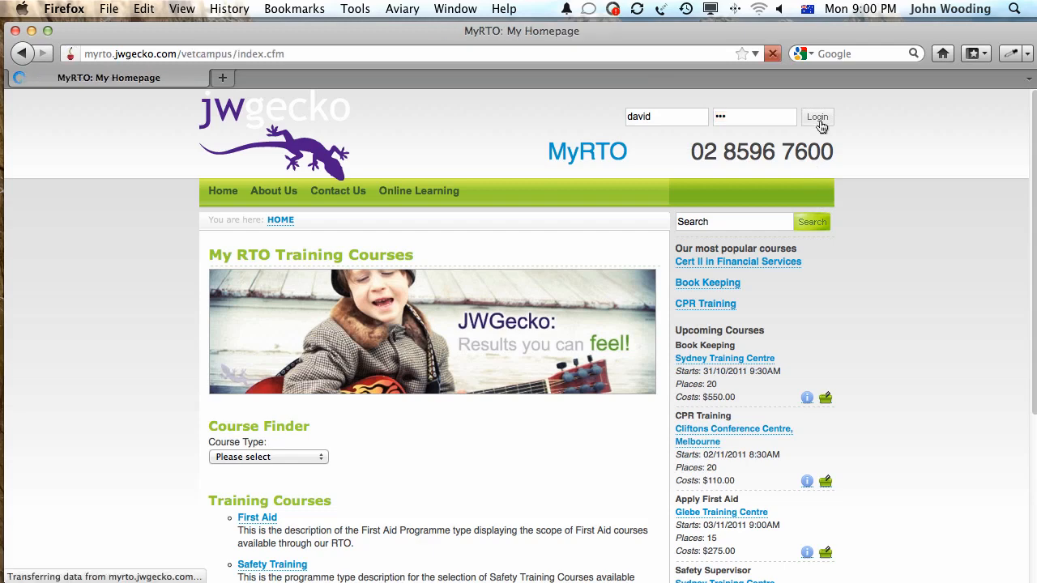
left_click(817, 116)
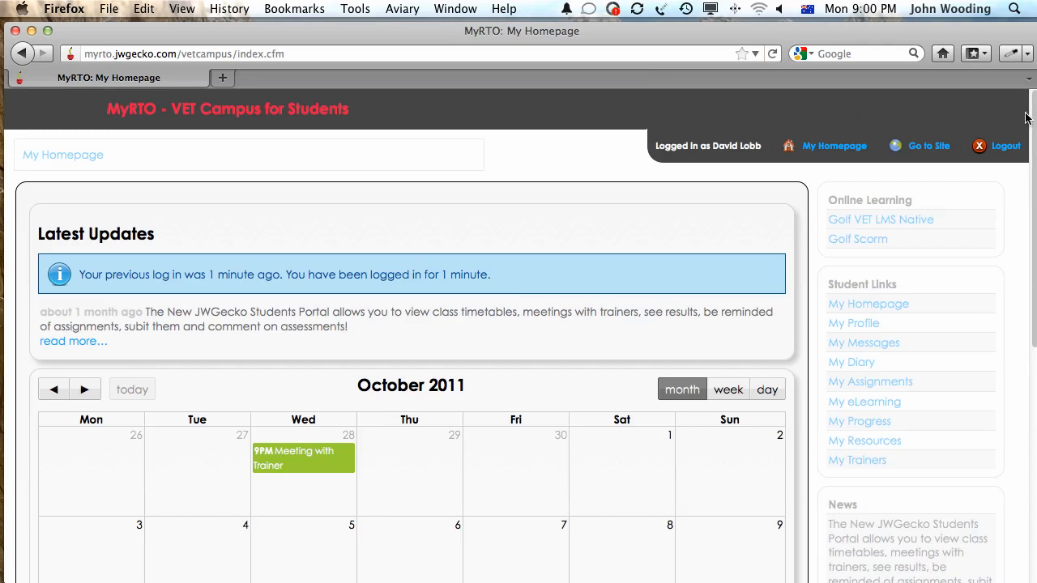
Switch the October 2011 calendar to the Oct 31 – Nov 6 week view.
scroll("down", 3)
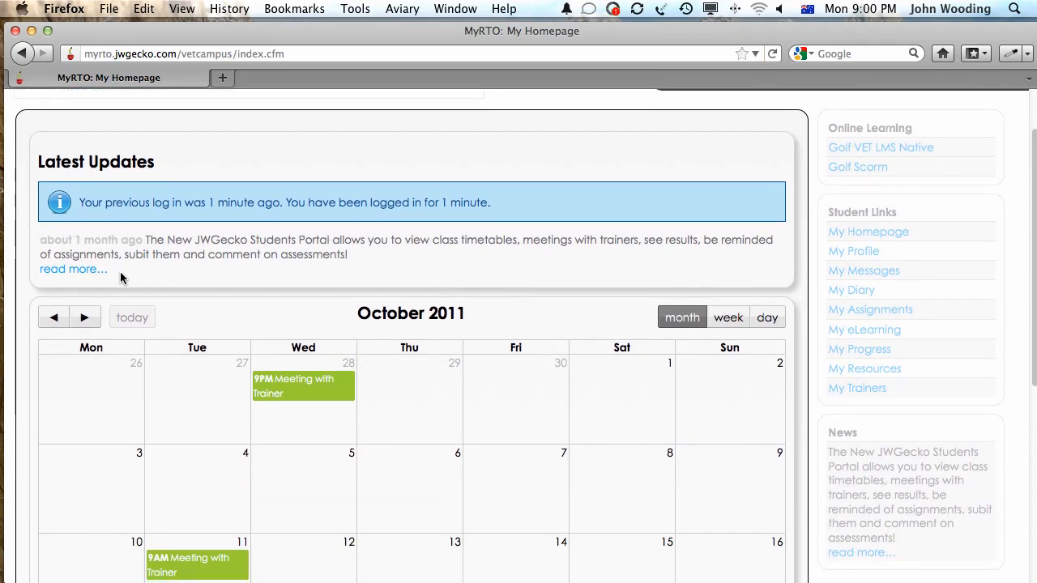
mouse_move(294, 282)
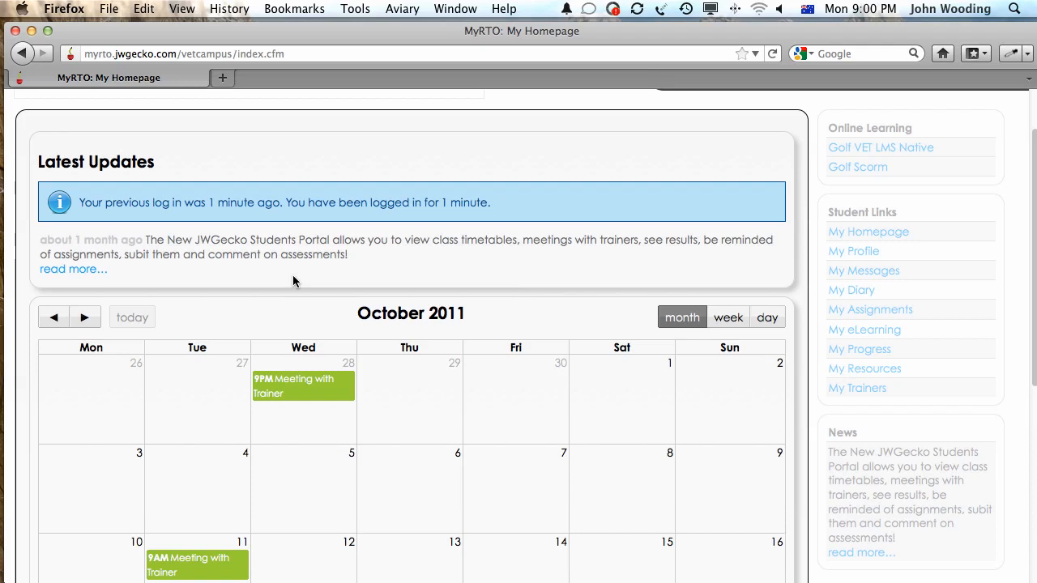
scroll("down", 3)
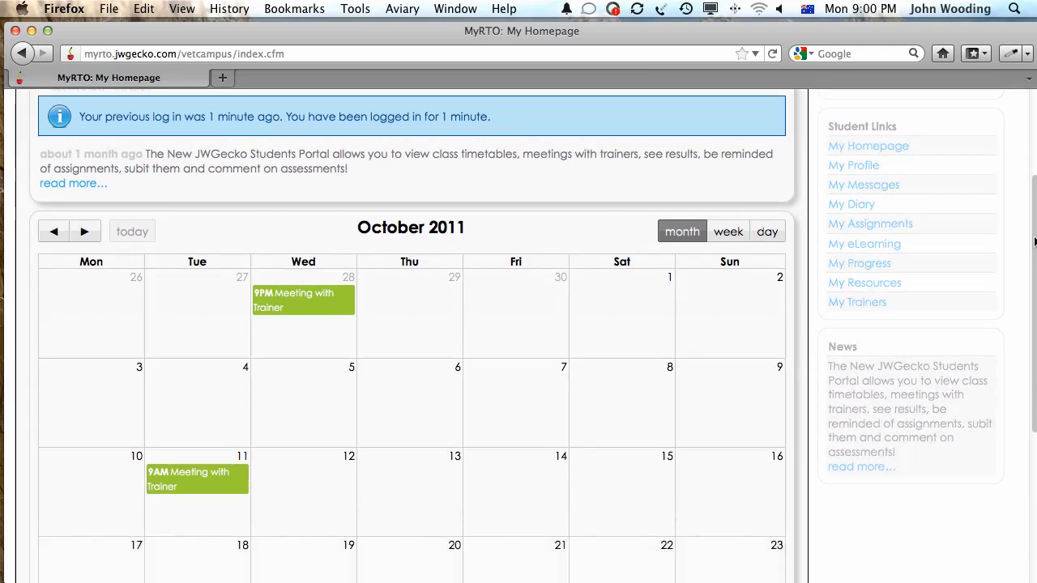
scroll("down", 3)
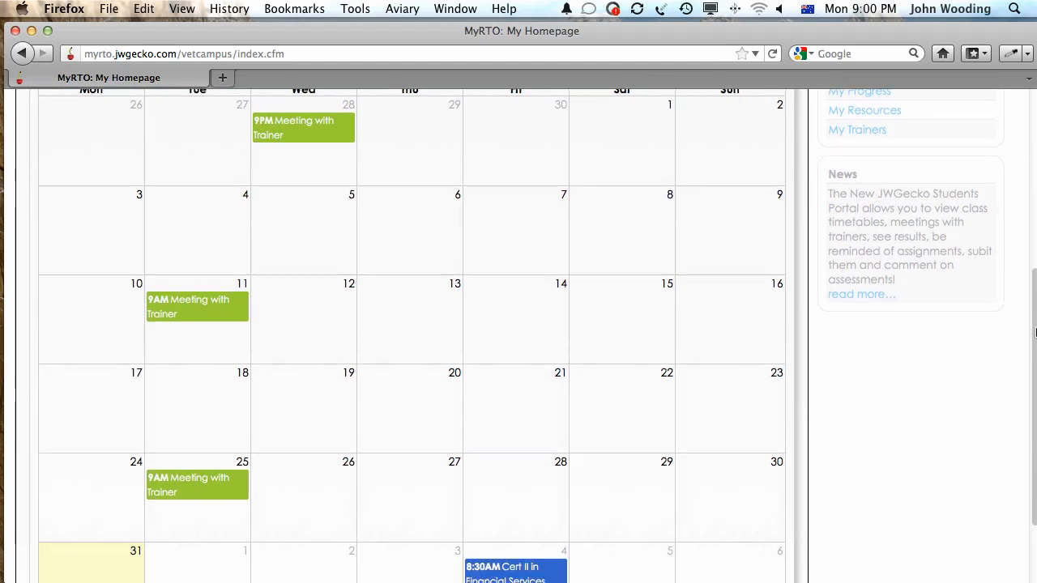
scroll("up", 3)
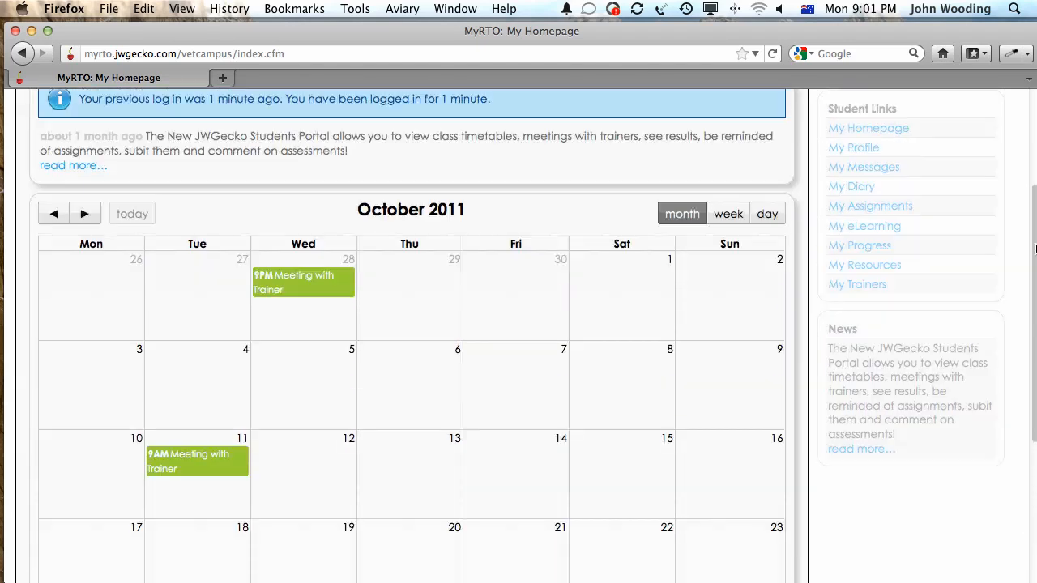
left_click(728, 224)
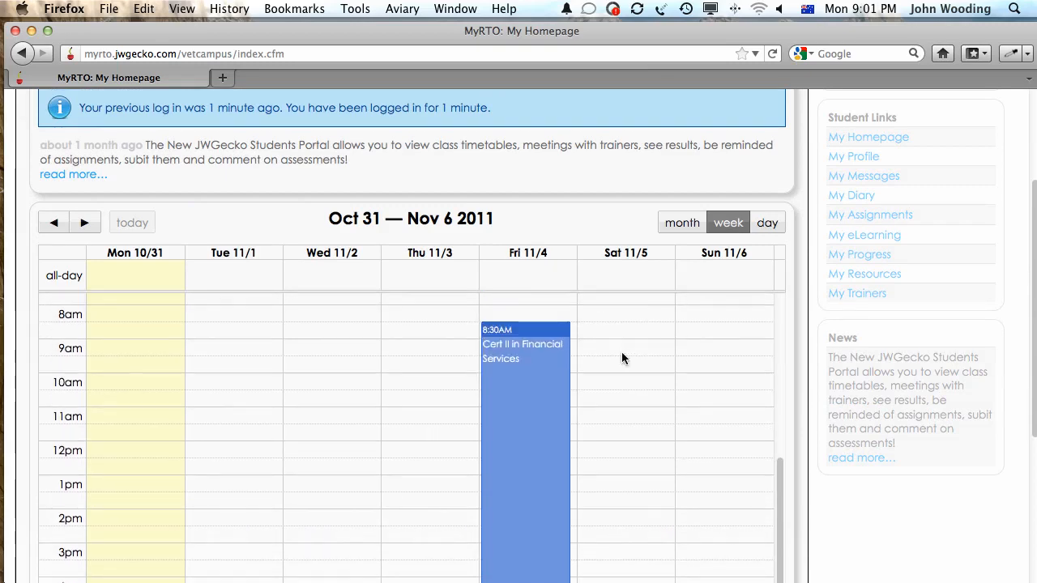
View the Nov 4 Cert II in Financial Services class and its Canberra venue map, then return.
left_click(525, 340)
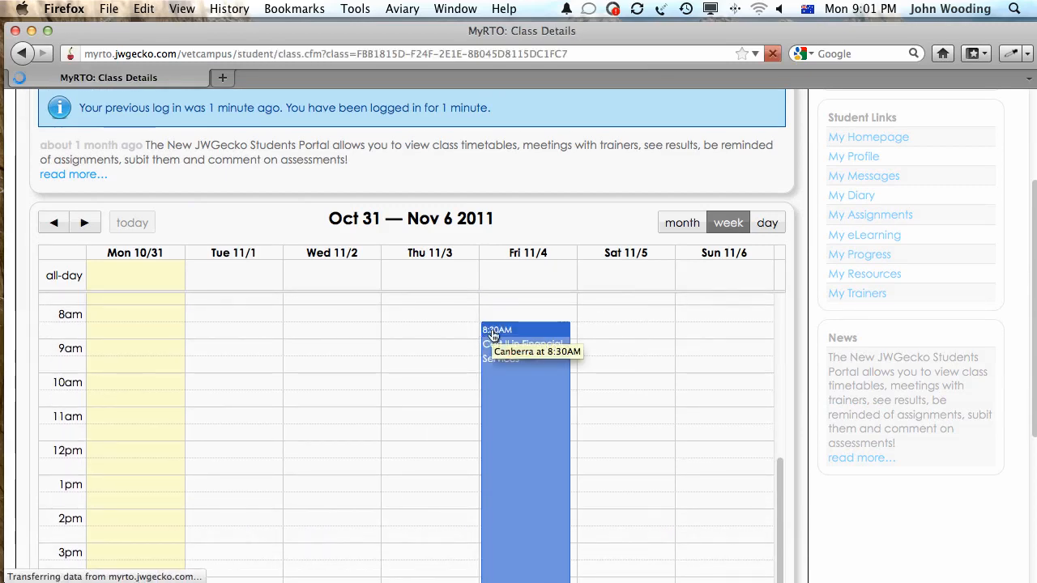
left_click(525, 332)
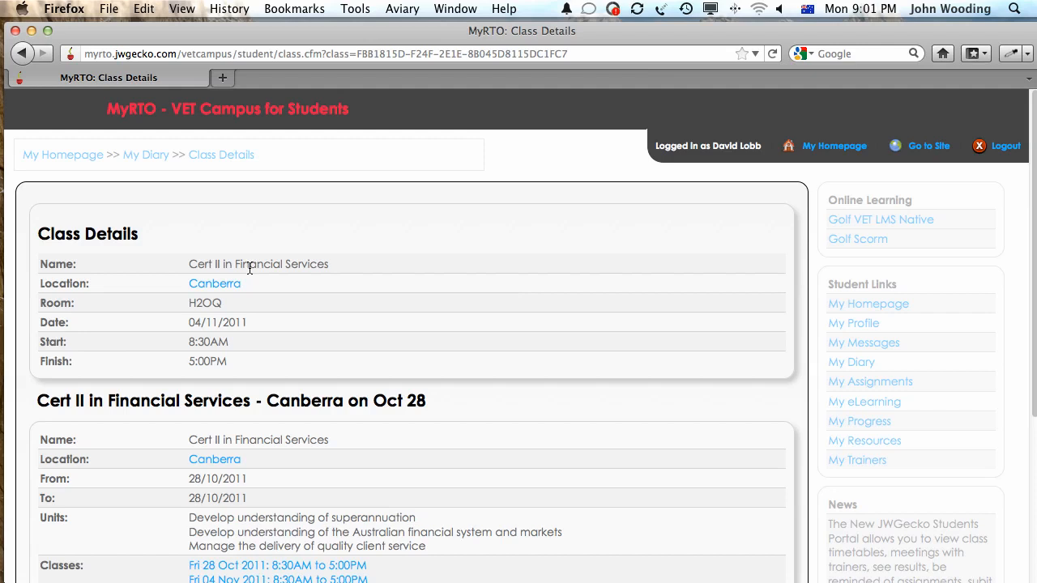
scroll("down", 3)
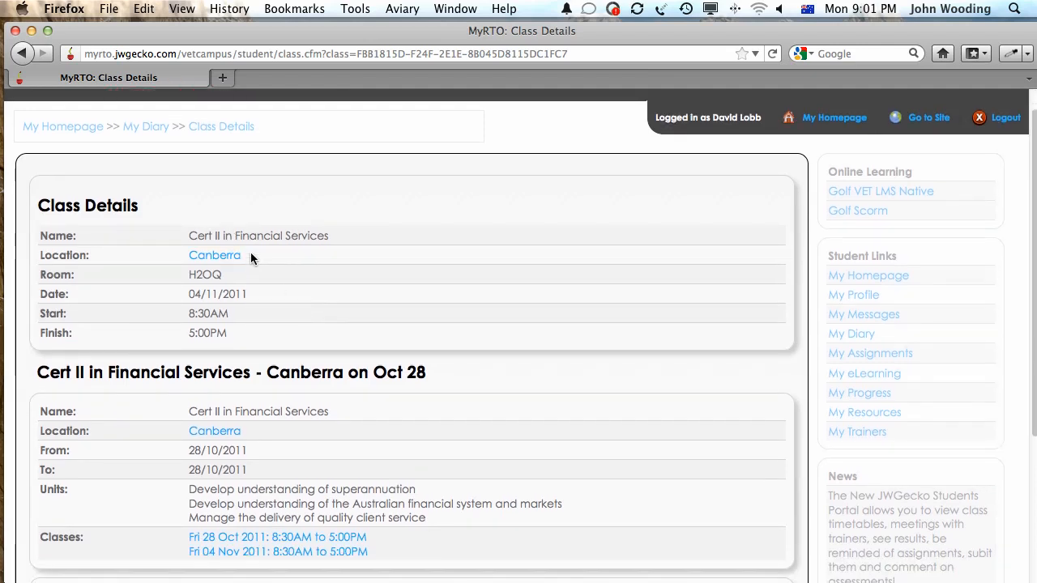
left_click(214, 256)
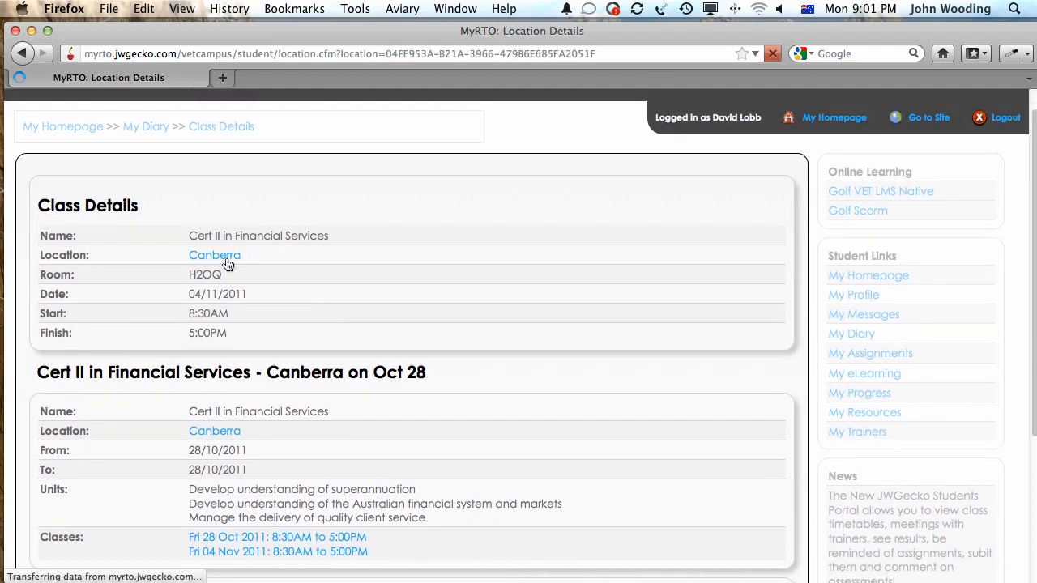
left_click(214, 256)
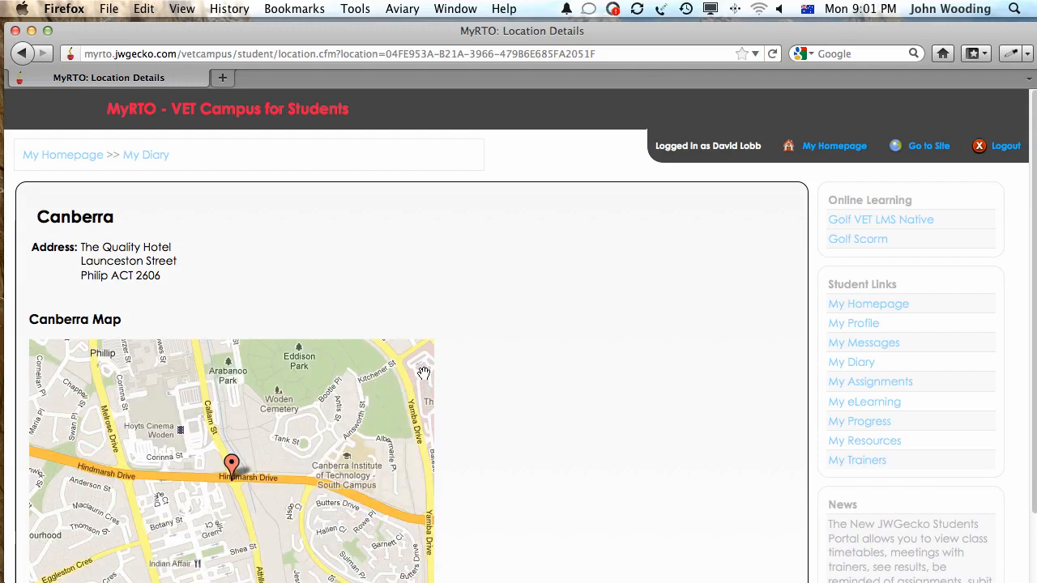
scroll("up", 3)
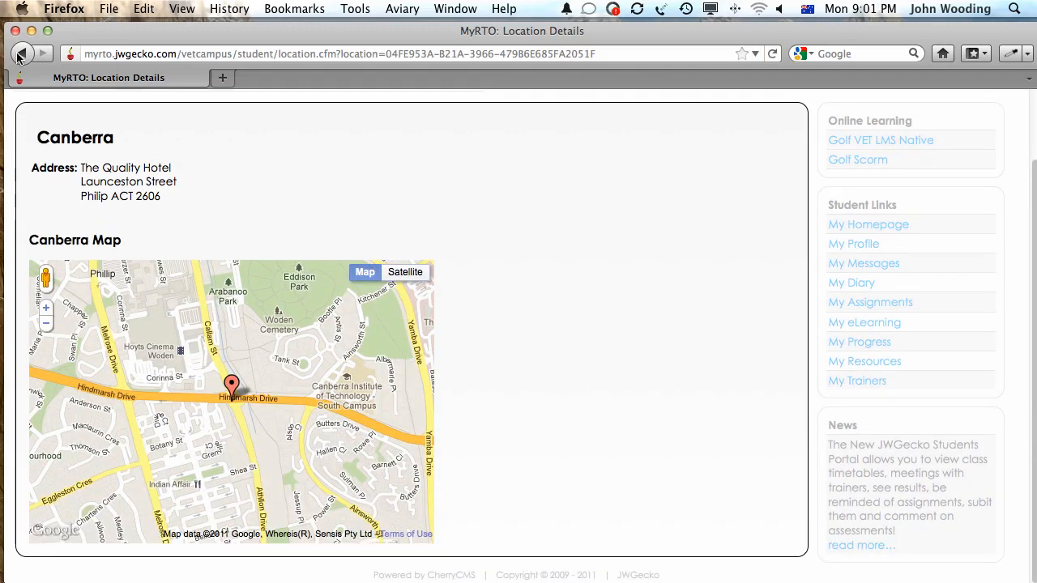
left_click(22, 54)
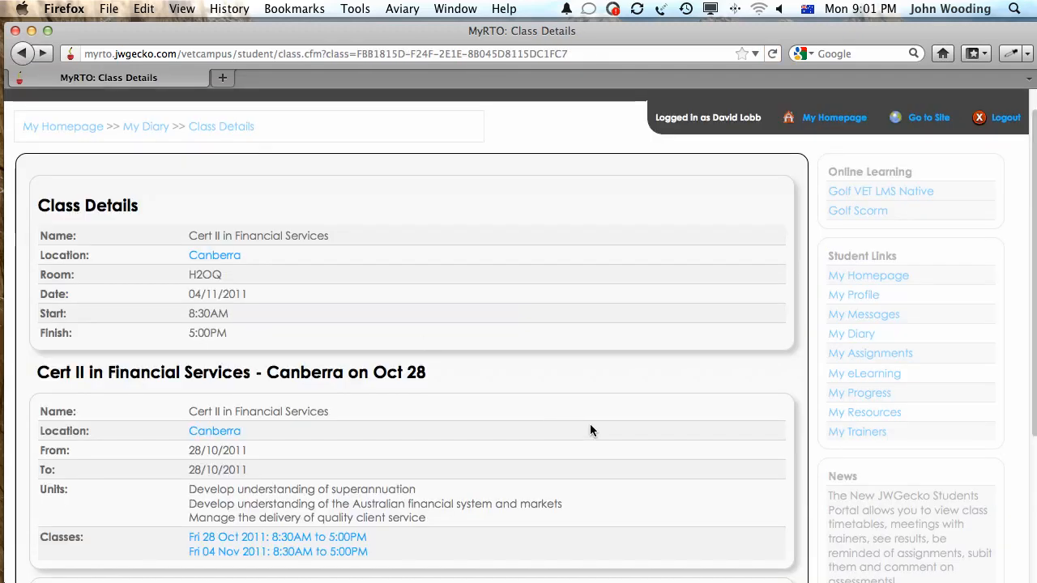
Highlight the list of units covered and move down to the class Messages section.
scroll("down", 3)
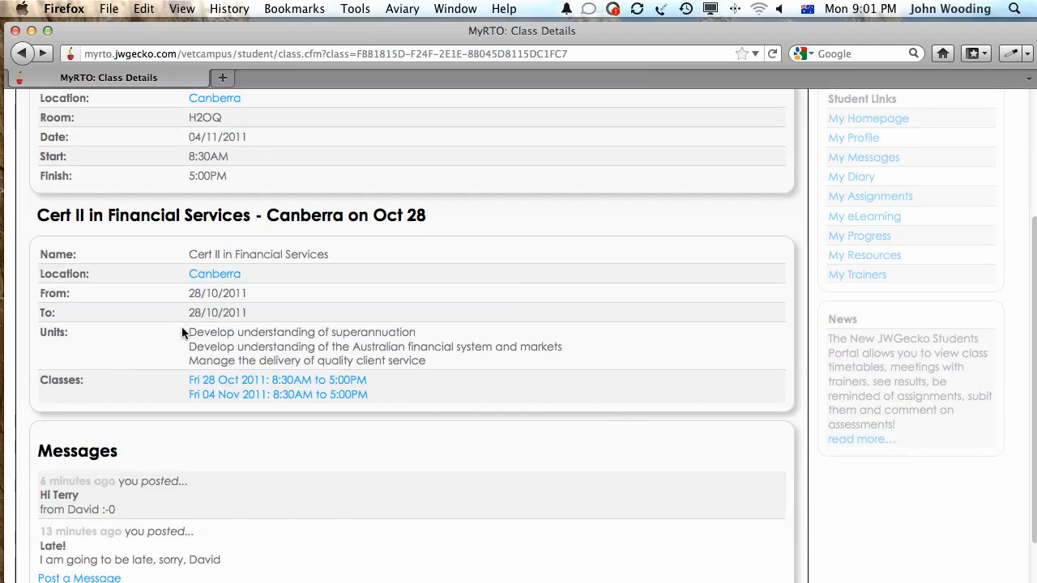
left_click_drag(188, 332, 424, 359)
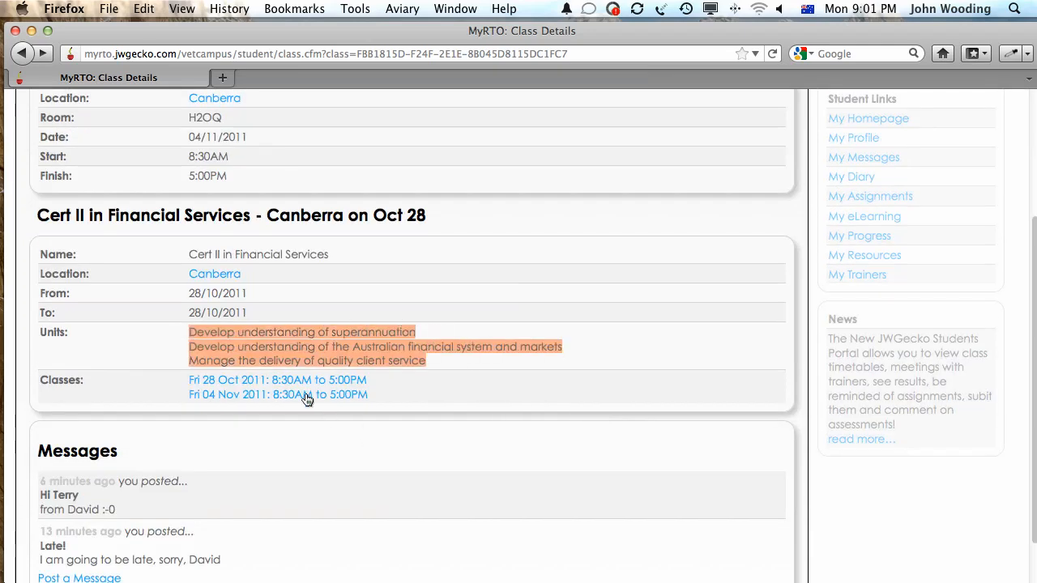
mouse_move(405, 453)
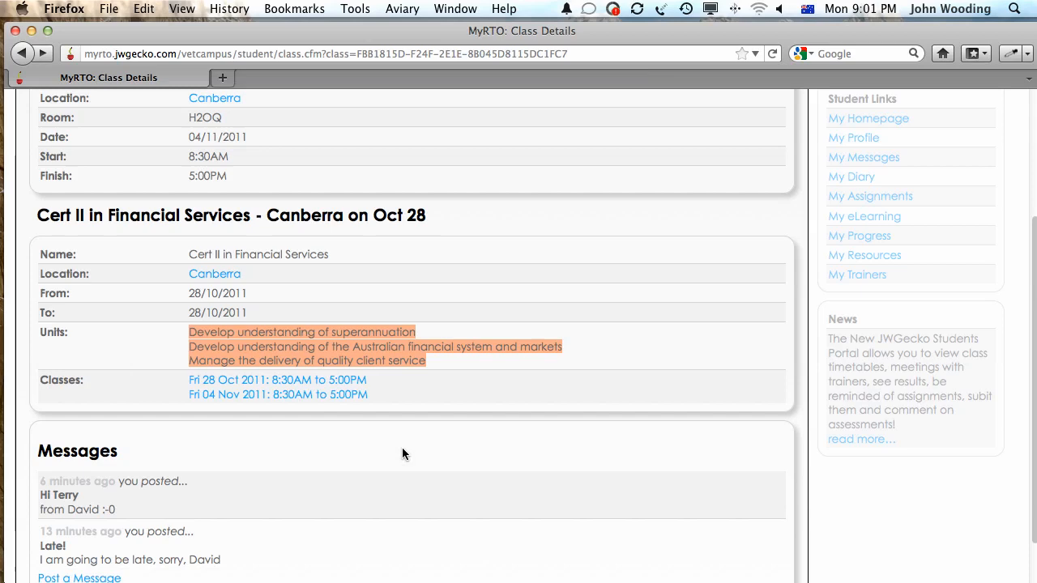
scroll("down", 3)
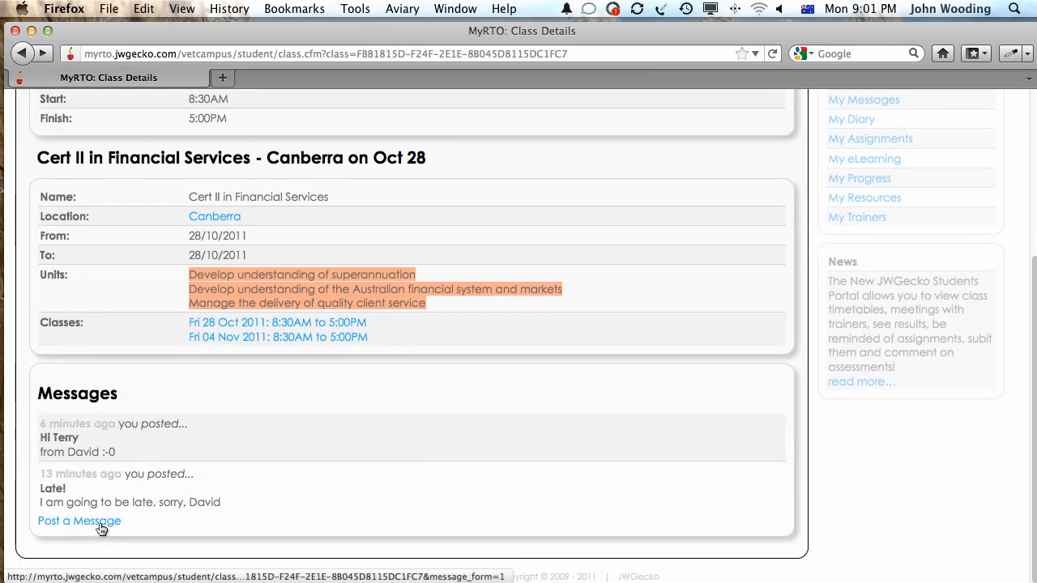
Write a 'Hi Ter' message with body 'I will be on time for a change... . D'.
left_click(78, 522)
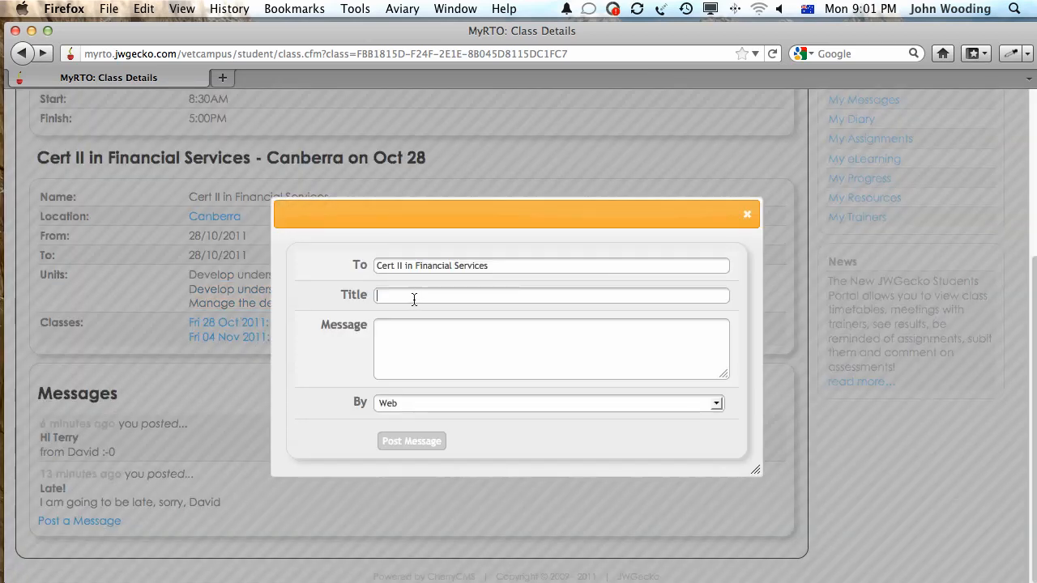
type("Hi Ter")
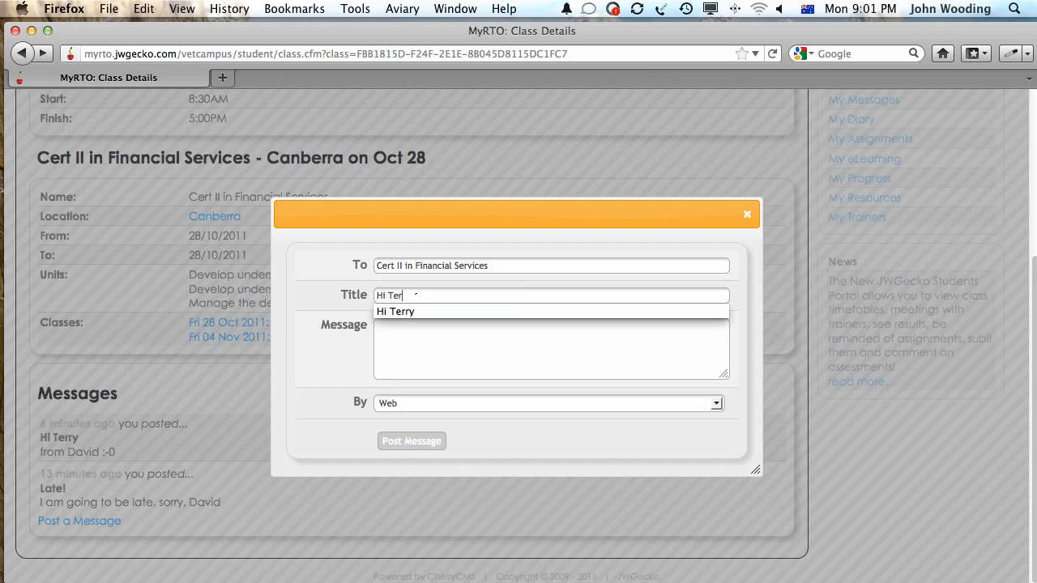
left_click(395, 311)
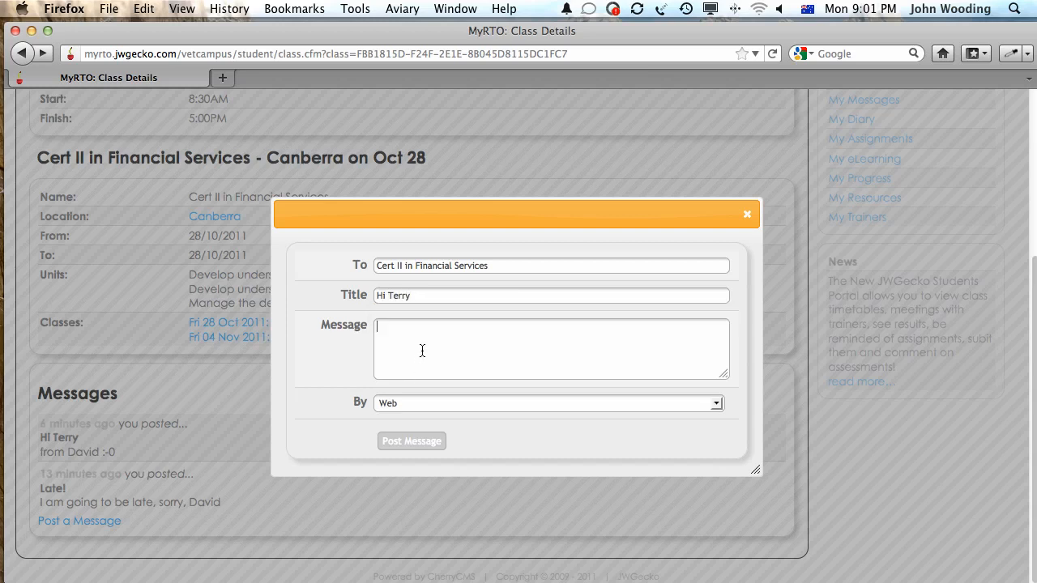
type("I will be on")
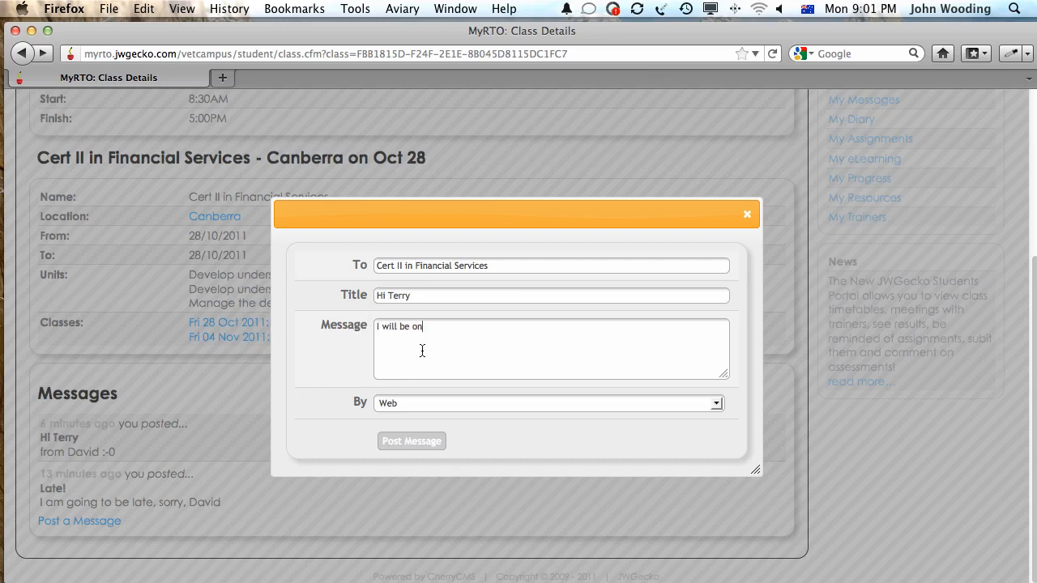
type("time for")
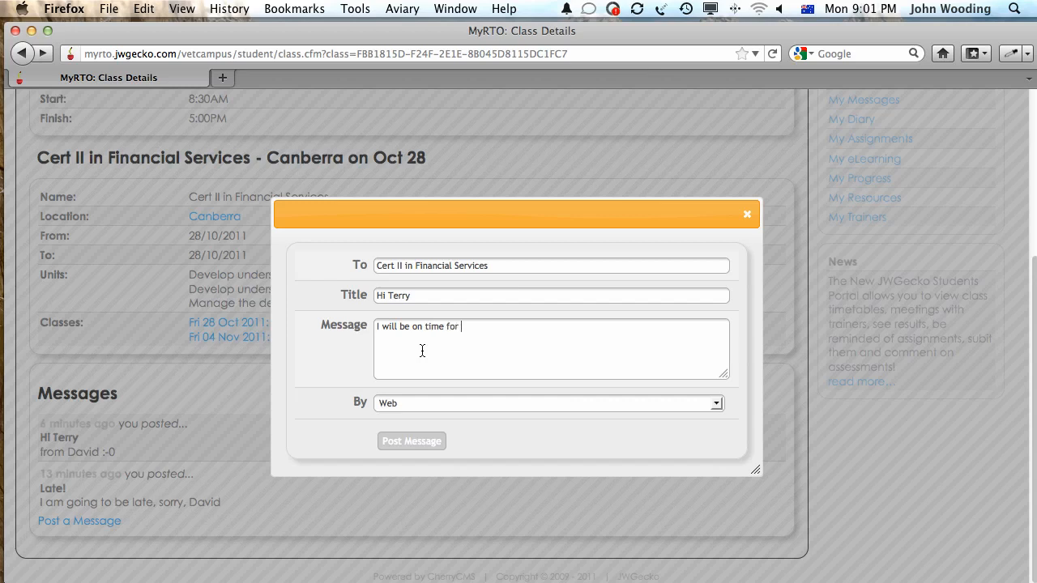
type("a change")
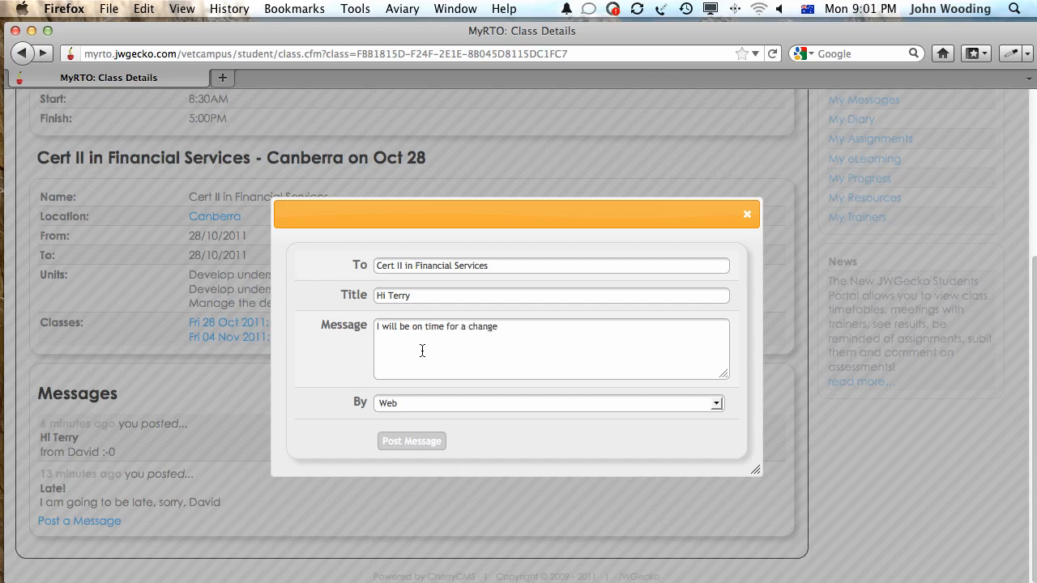
type("... .")
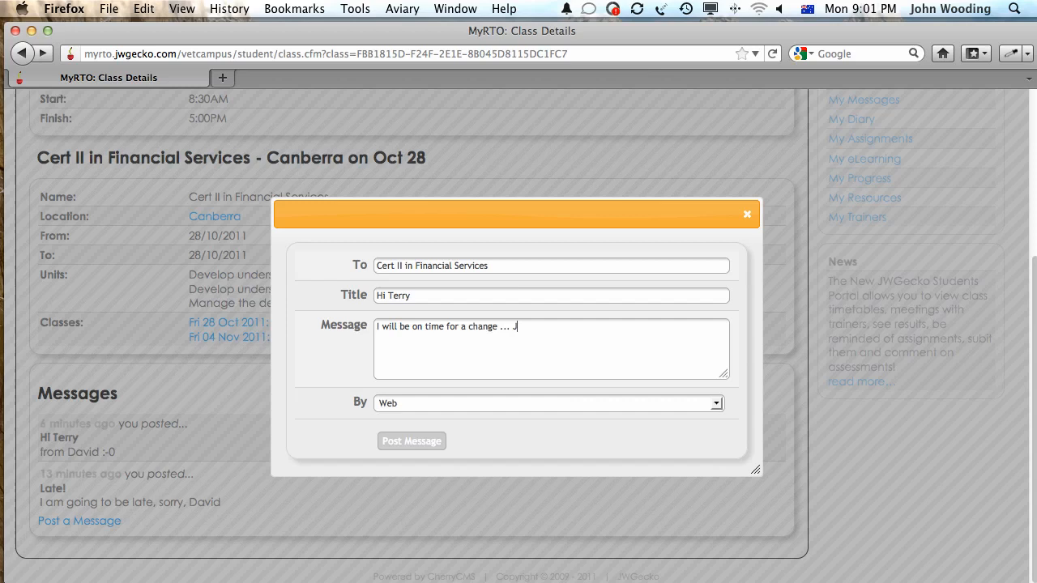
type("D")
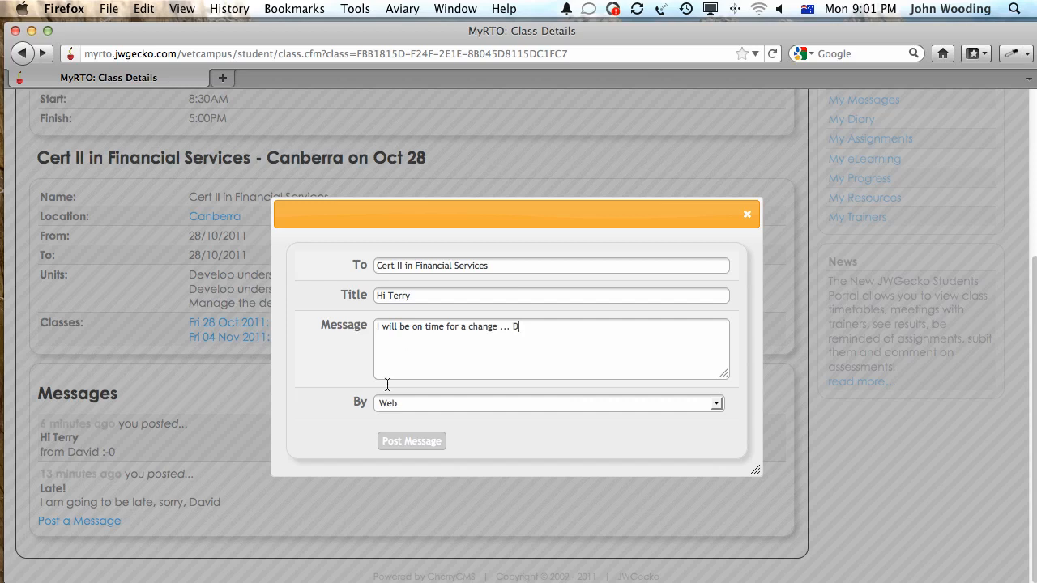
Set delivery by SMS and post the message to the class.
left_click(548, 402)
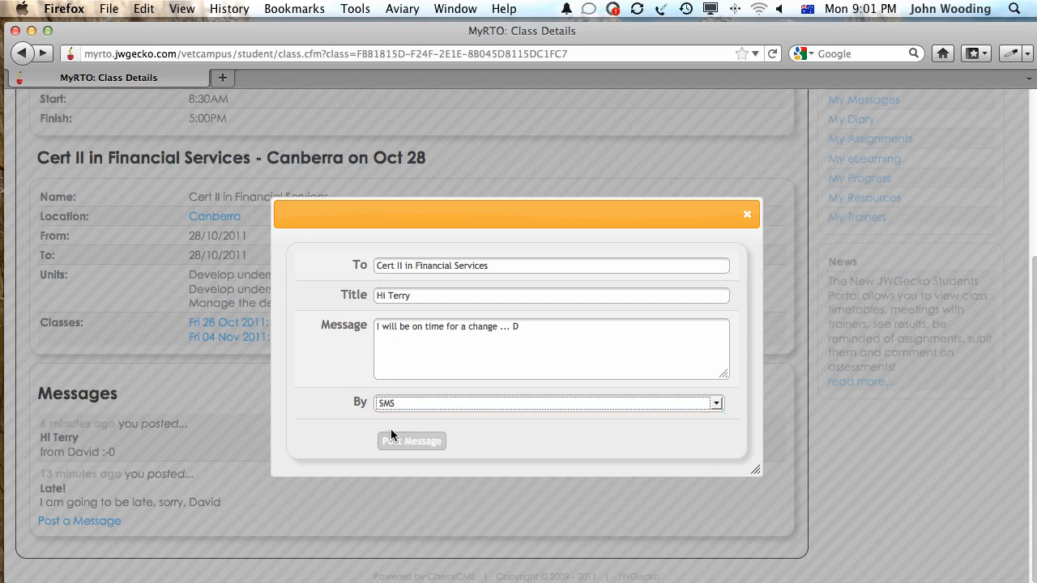
mouse_move(444, 480)
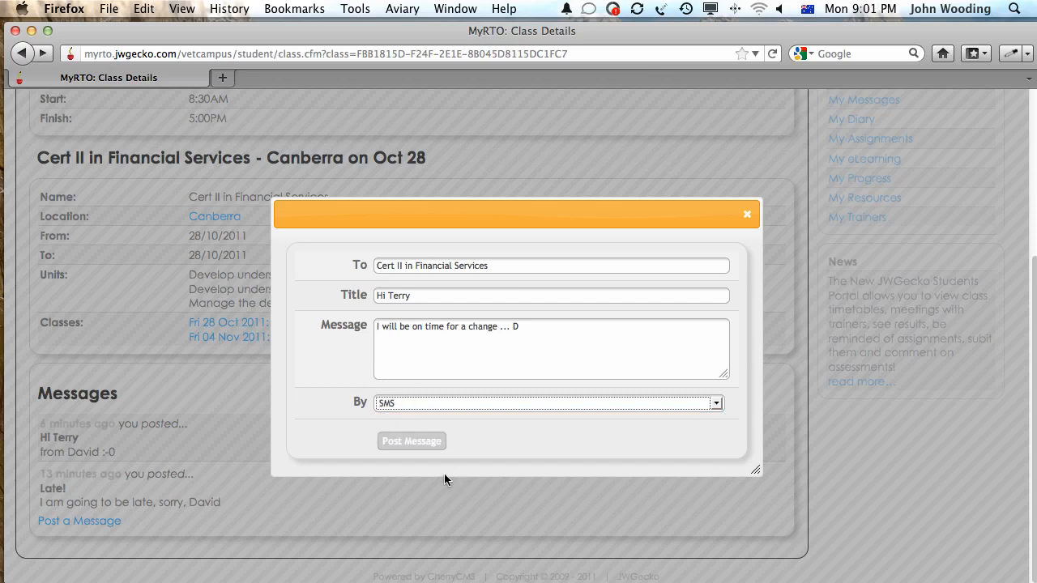
left_click(412, 441)
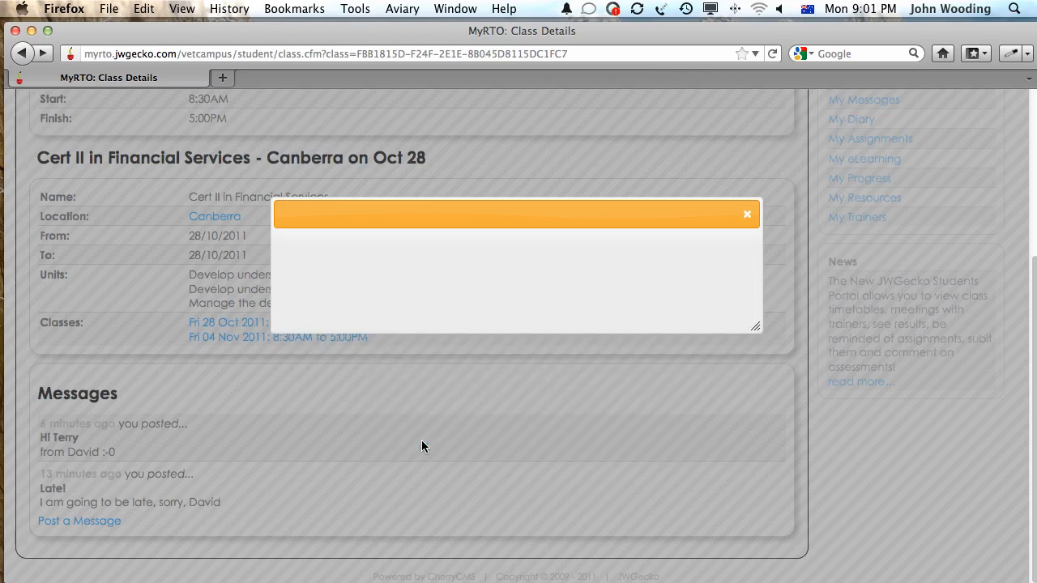
left_click(745, 214)
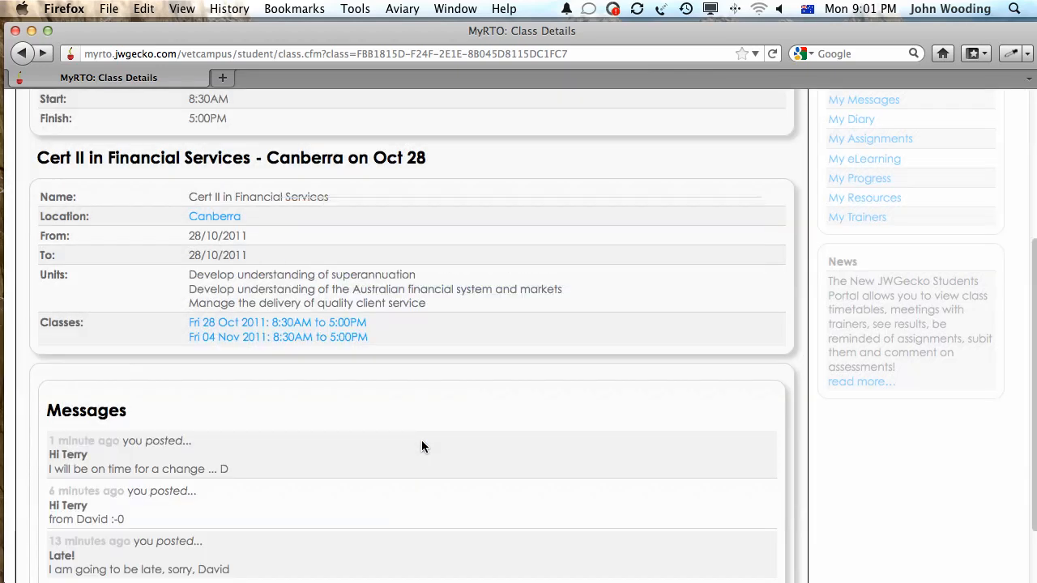
scroll("down", 3)
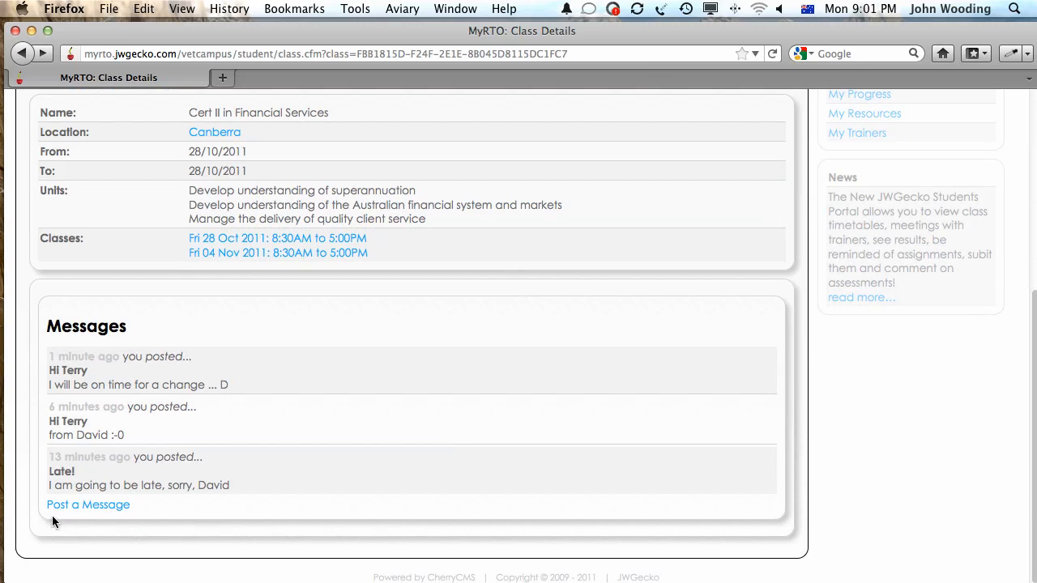
mouse_move(97, 379)
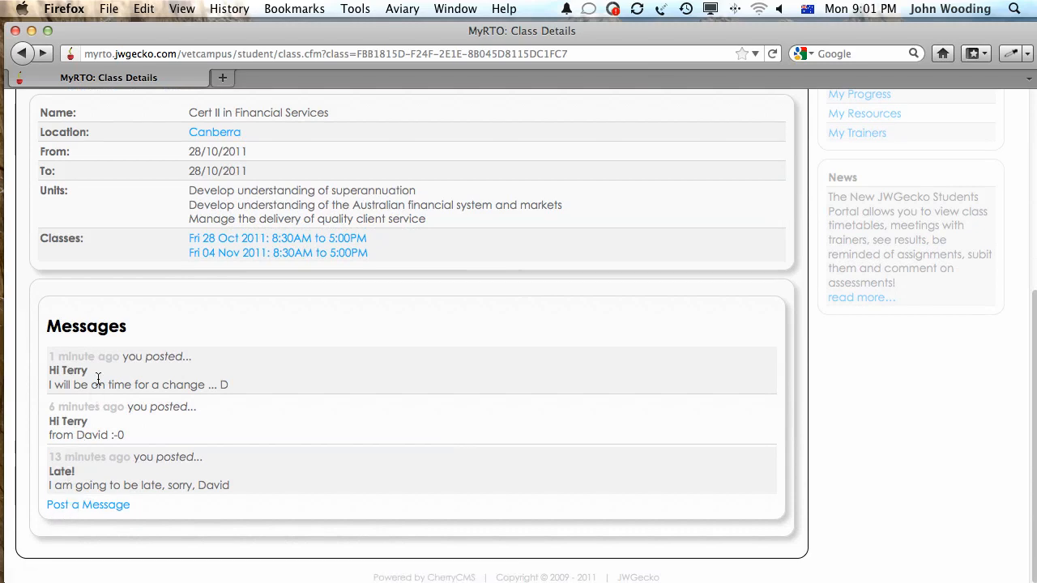
mouse_move(100, 375)
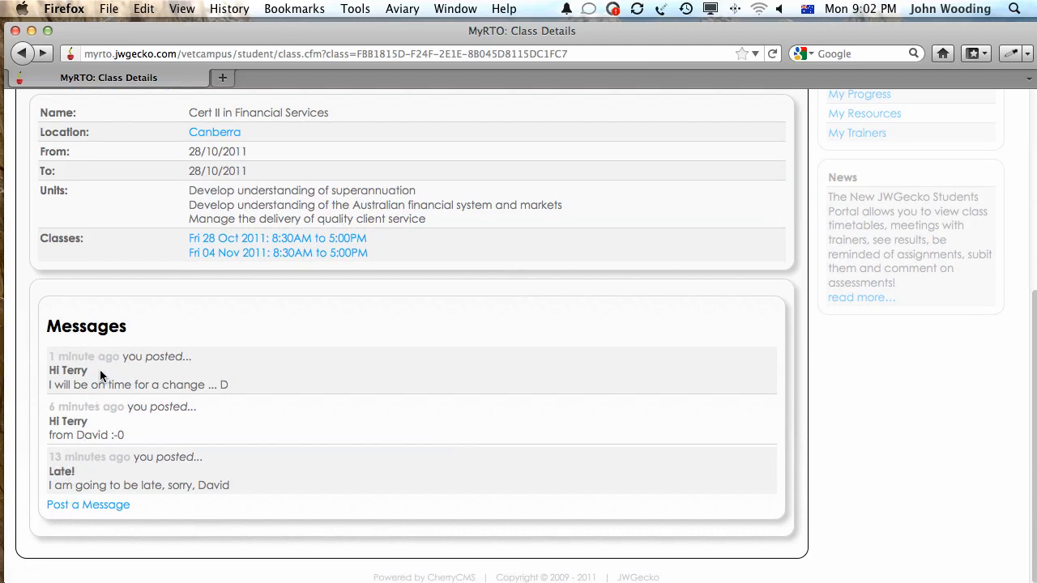
mouse_move(324, 376)
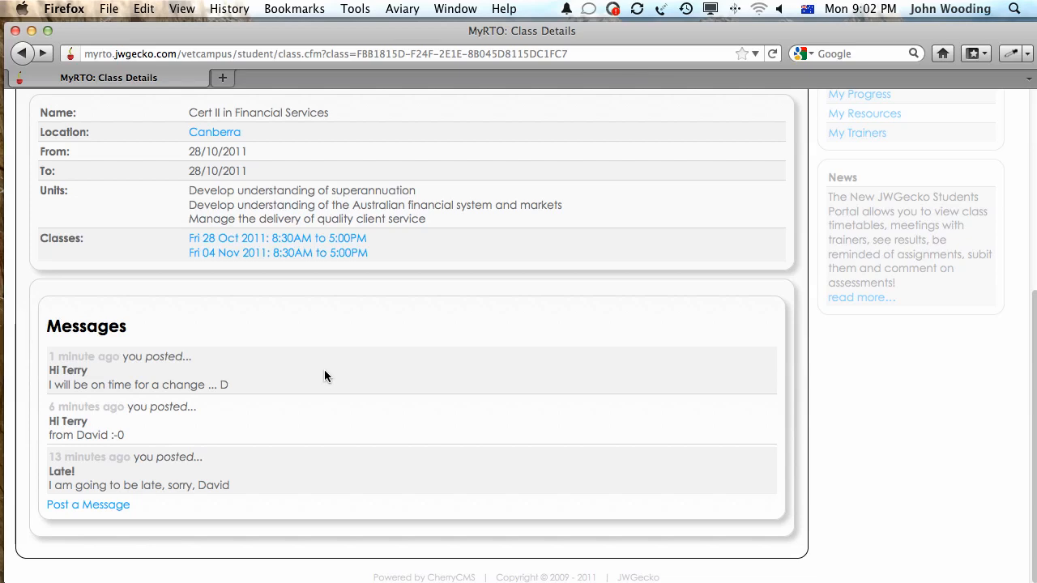
scroll("up", 3)
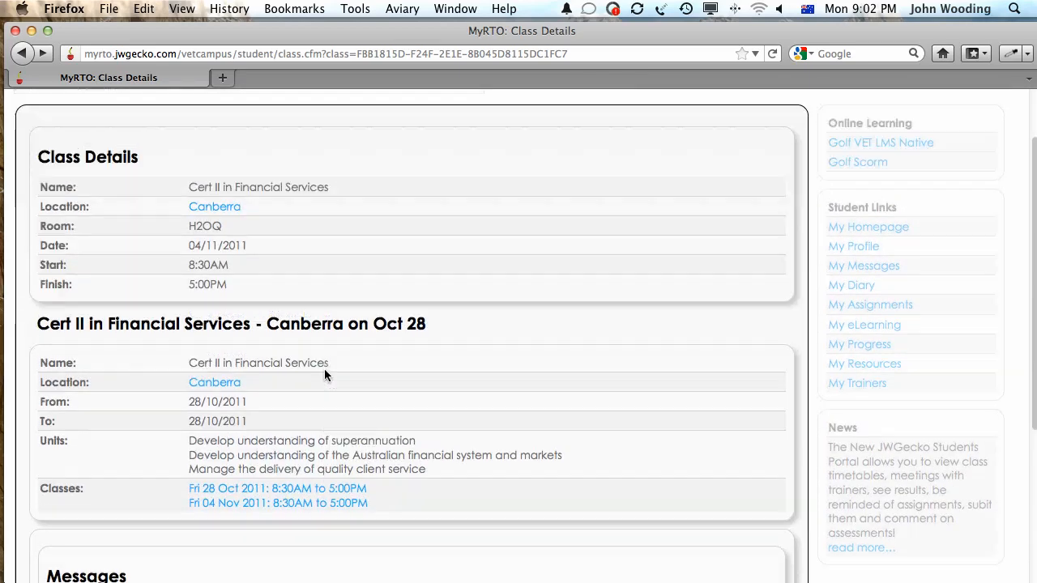
scroll("up", 3)
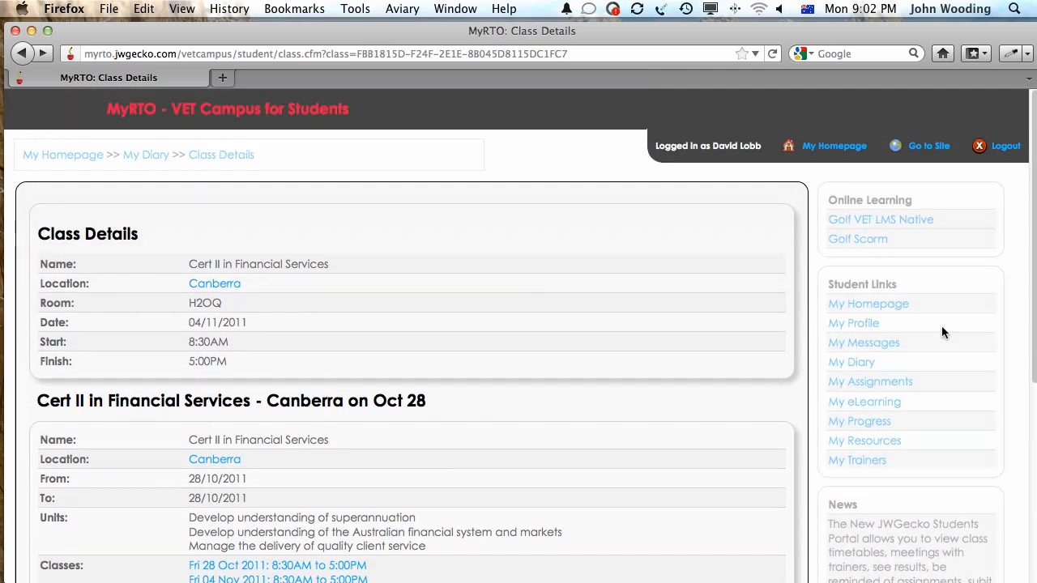
Review My Profile's Personal, Contact and Login Details sections, then head to Golf VET LMS Native.
left_click(852, 323)
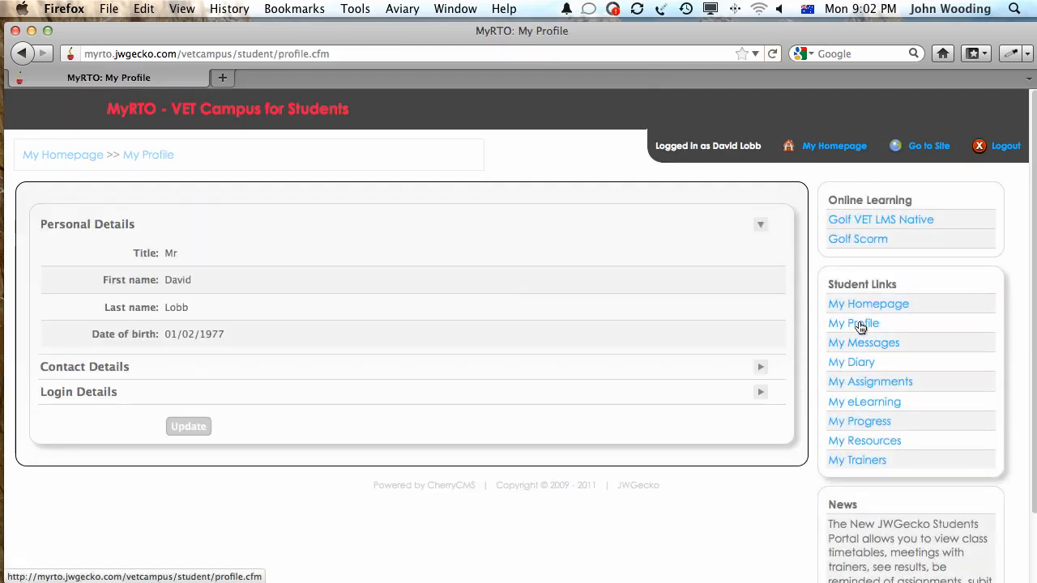
mouse_move(864, 347)
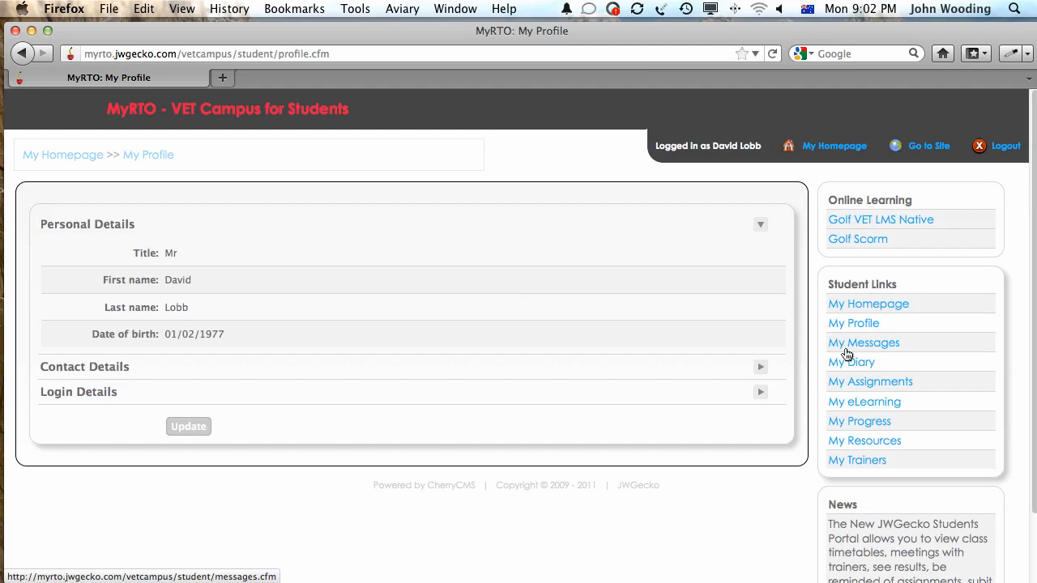
left_click(759, 223)
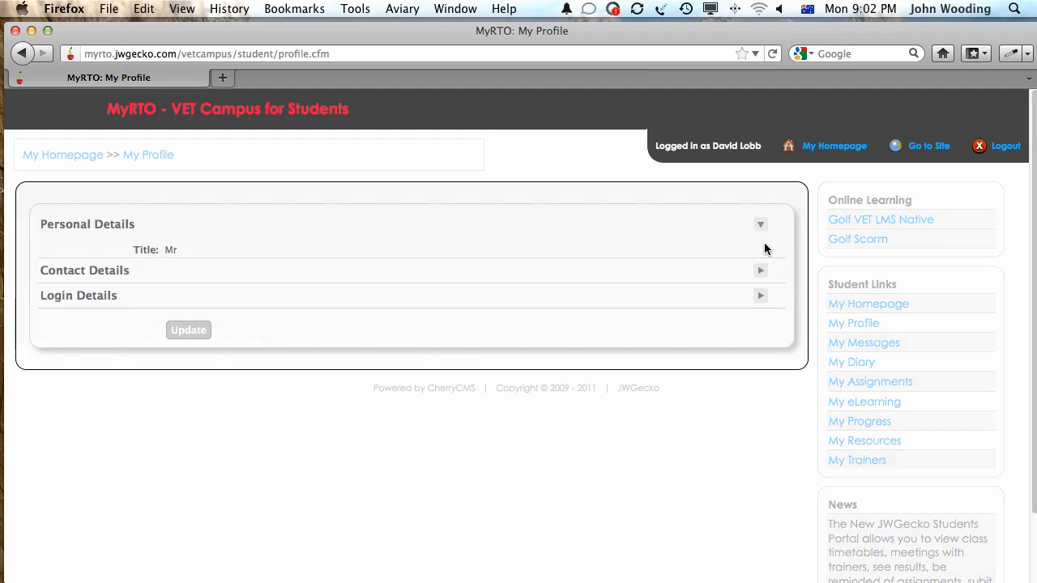
left_click(760, 271)
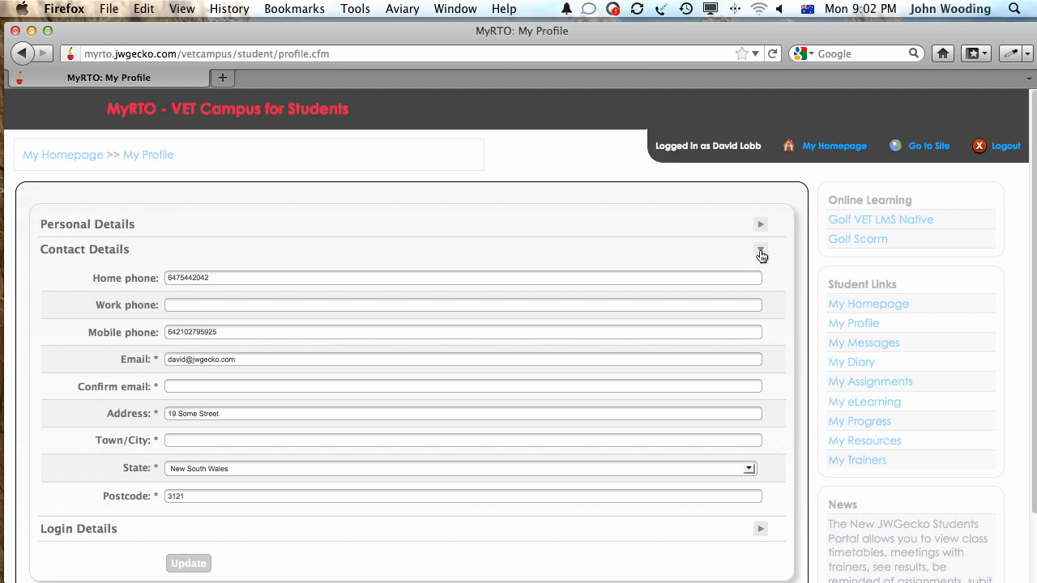
left_click(760, 249)
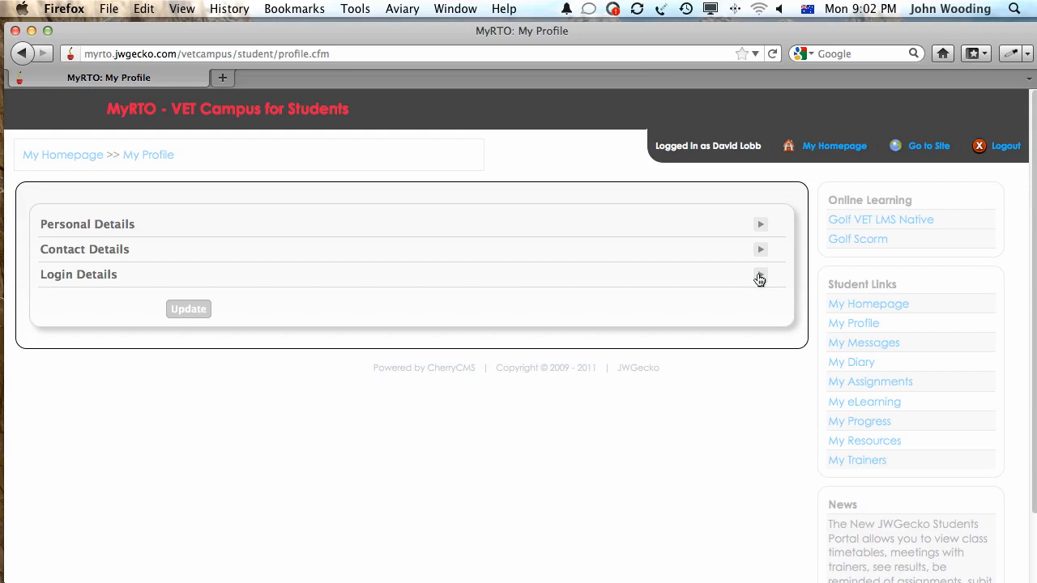
left_click(759, 279)
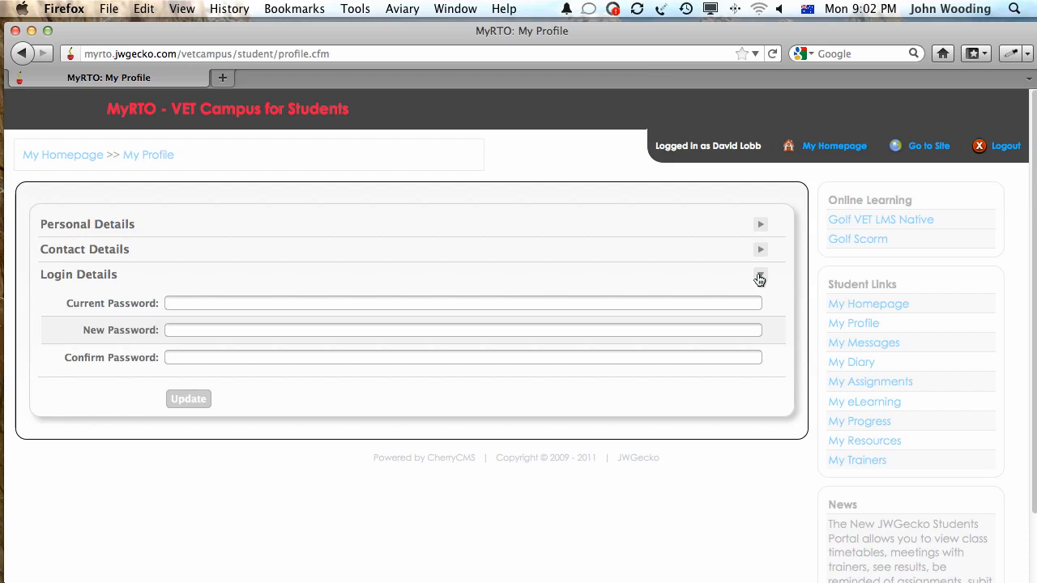
left_click(758, 275)
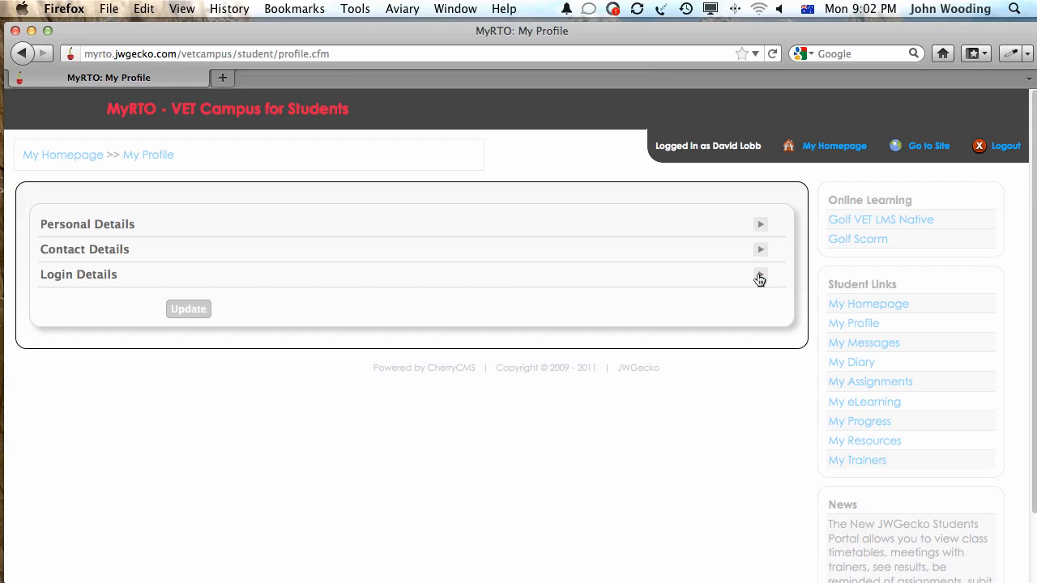
mouse_move(846, 363)
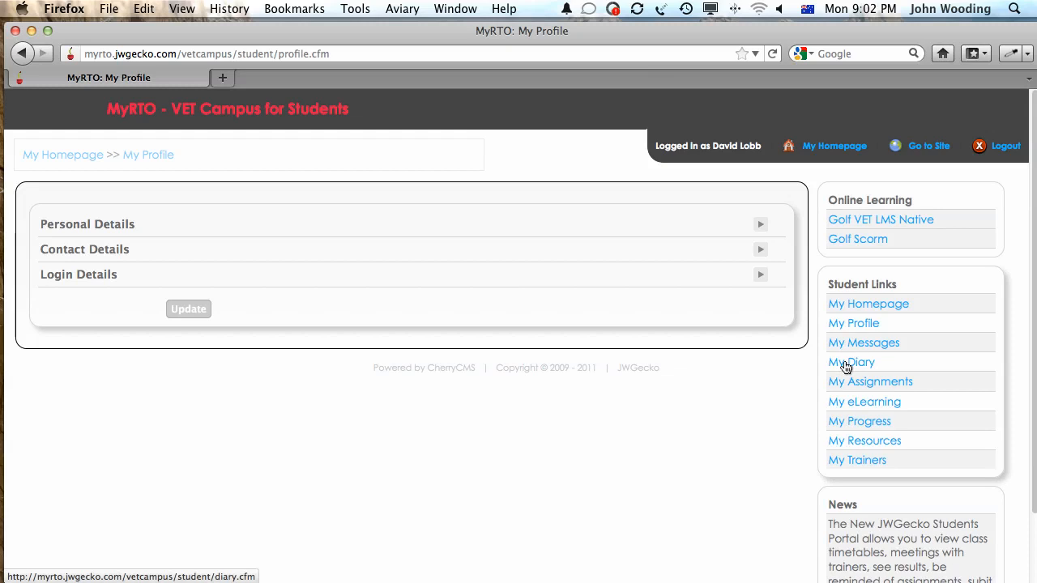
mouse_move(841, 269)
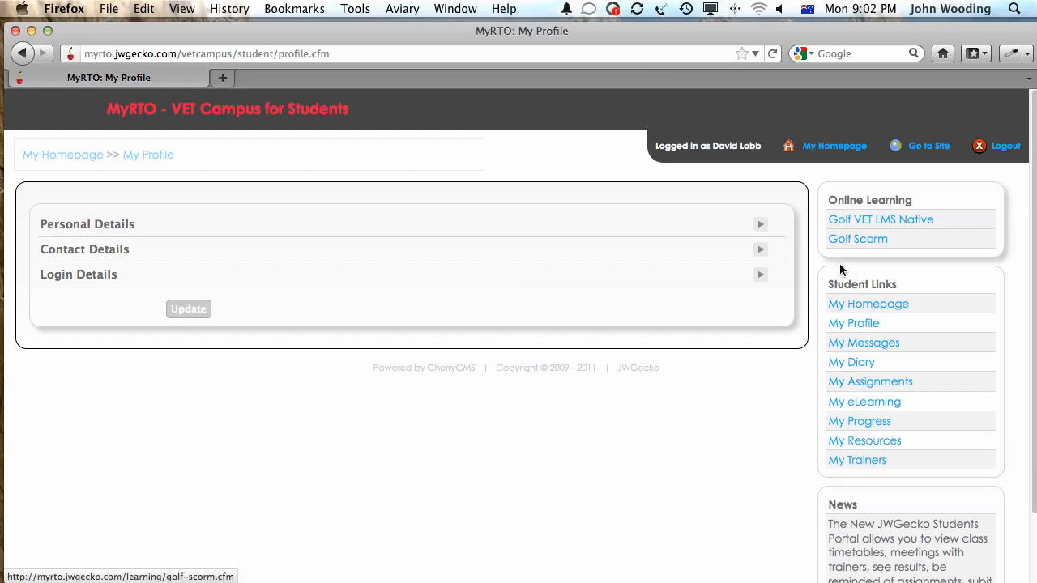
left_click(882, 221)
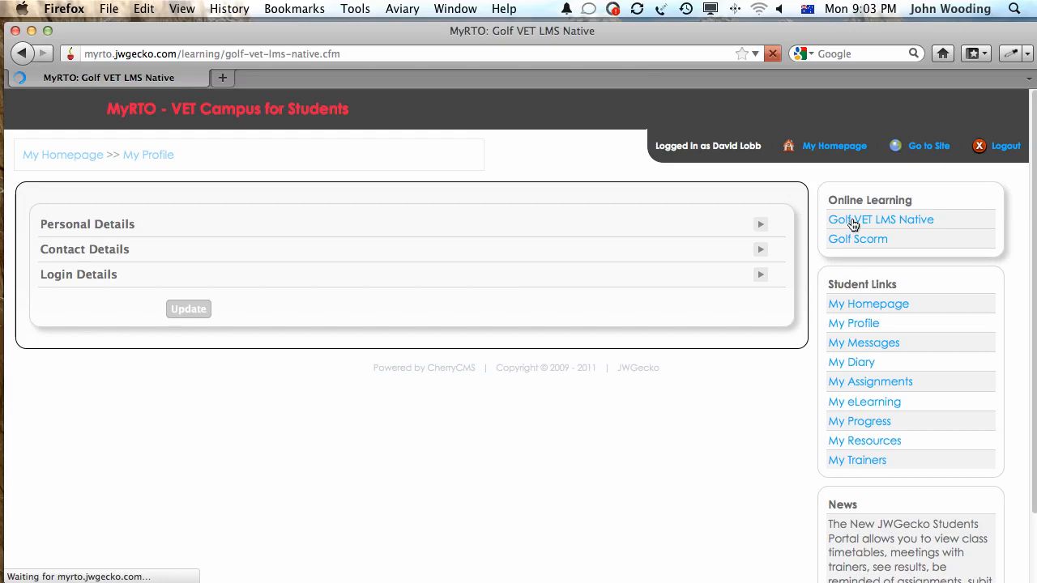
Read through the Golf course's Playing lesson and continue via 'Next: Scoring'.
left_click(882, 221)
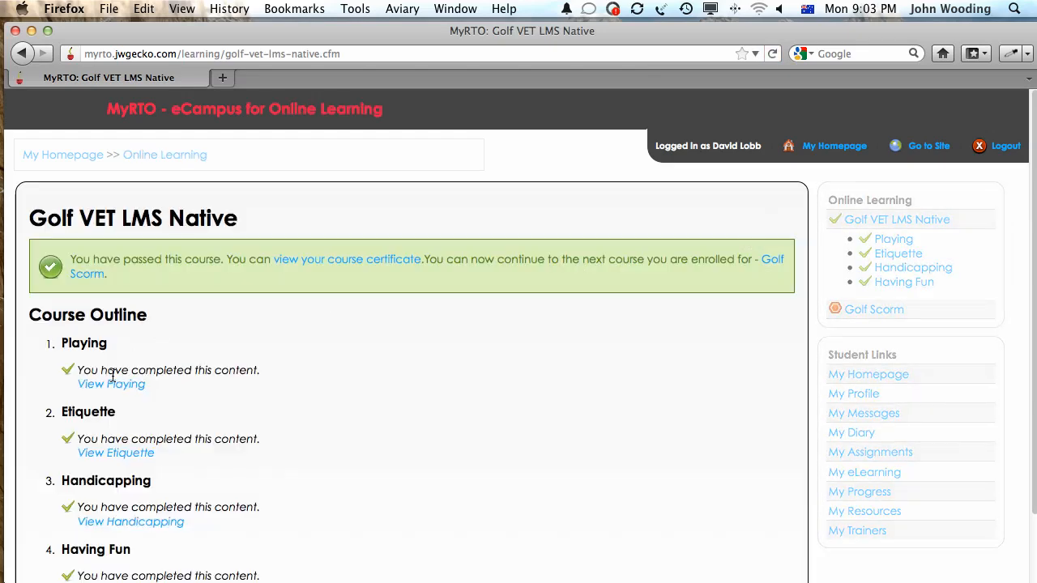
mouse_move(146, 263)
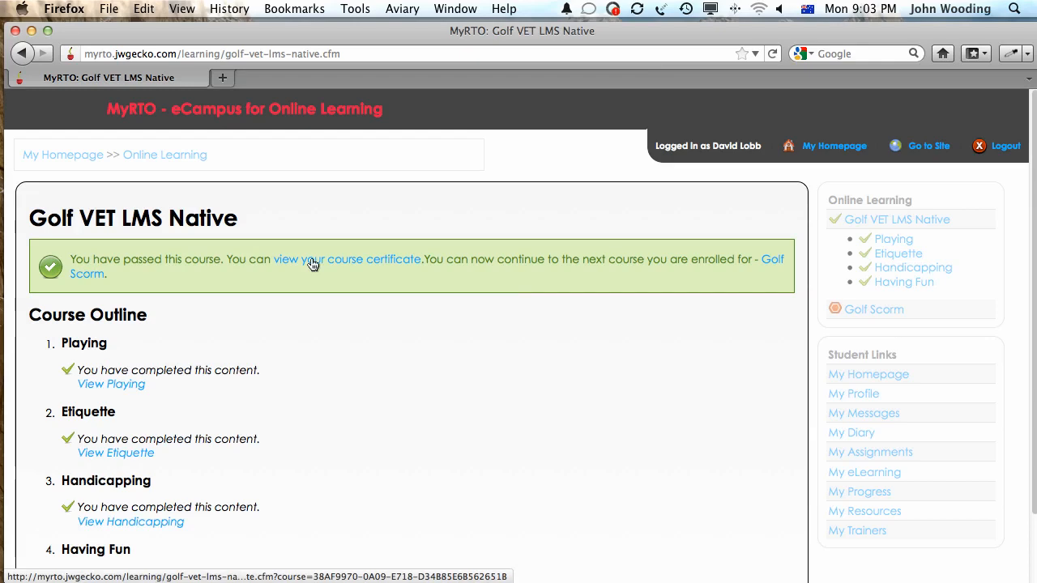
left_click(110, 383)
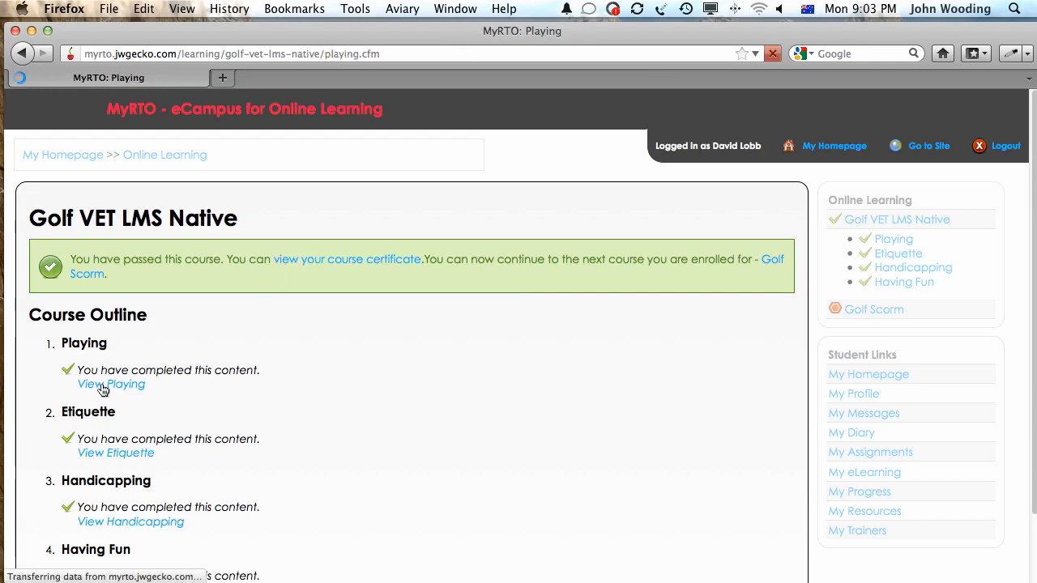
left_click(110, 384)
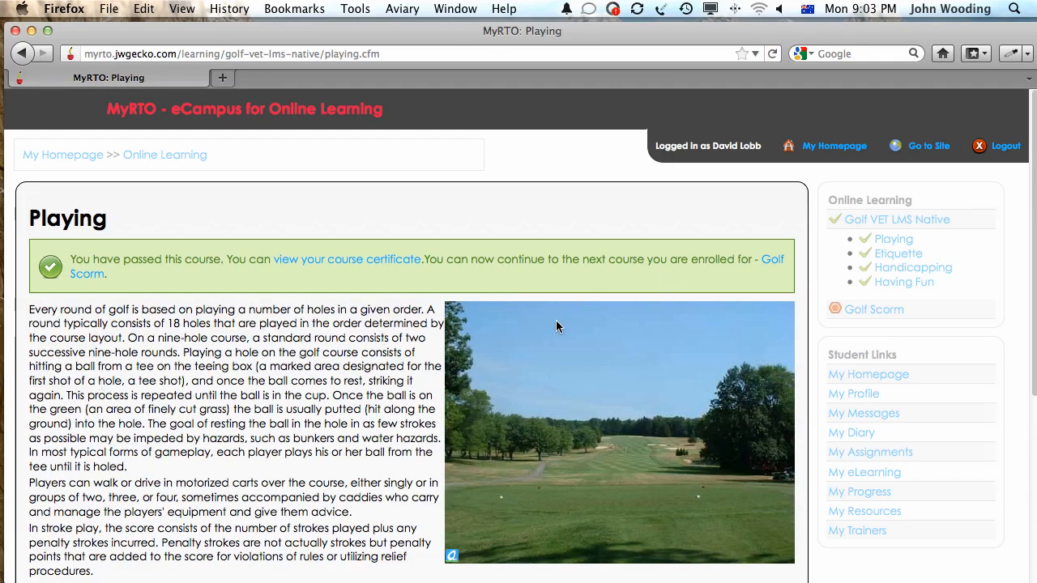
scroll("down", 3)
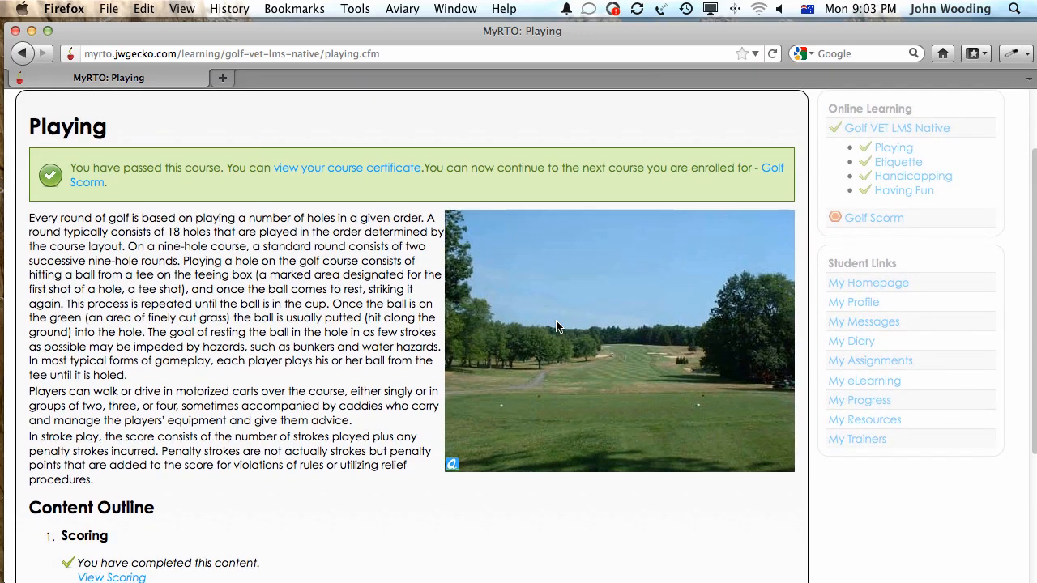
scroll("down", 3)
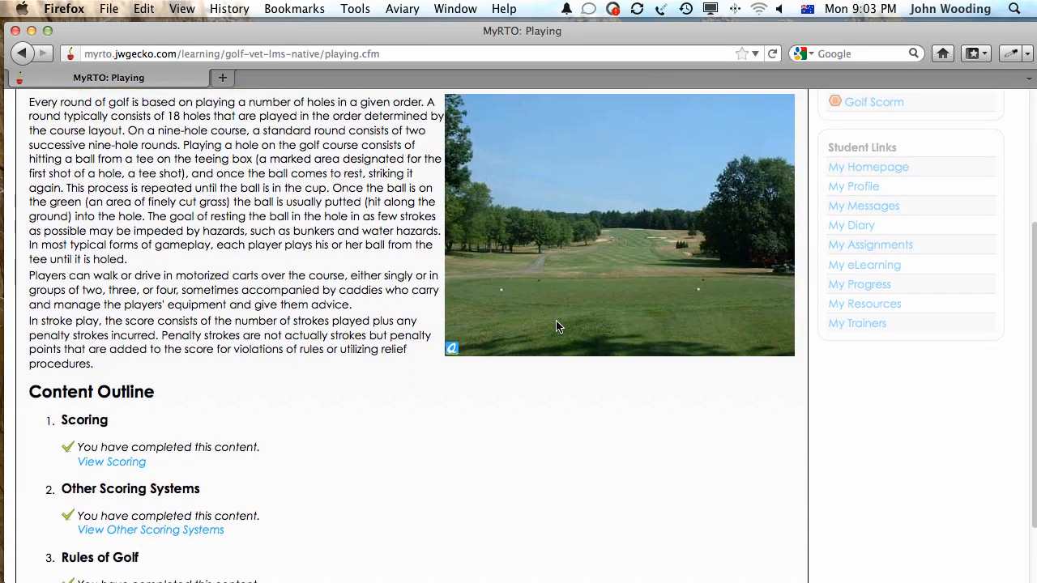
scroll("down", 3)
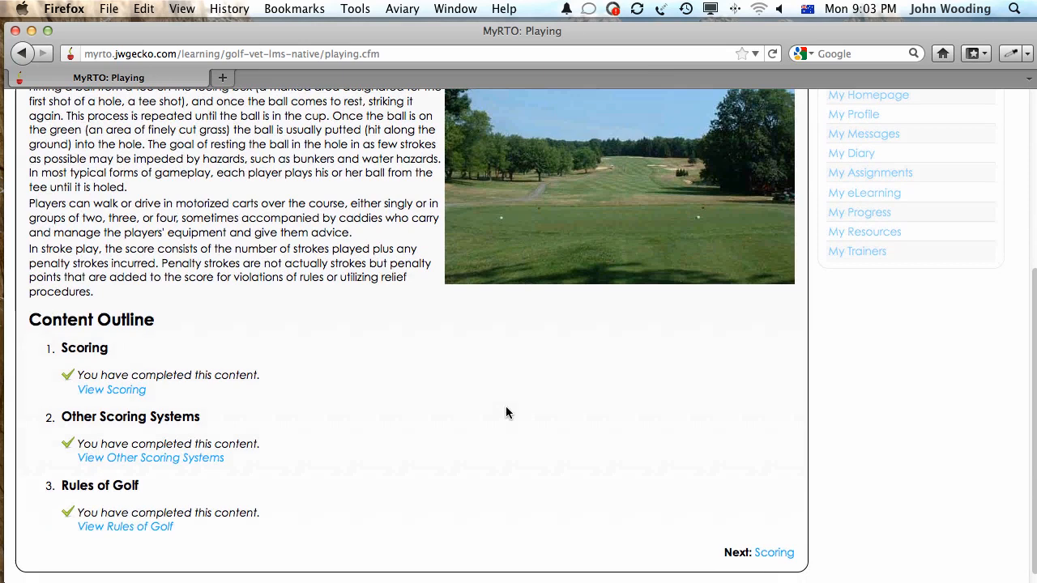
scroll("down", 3)
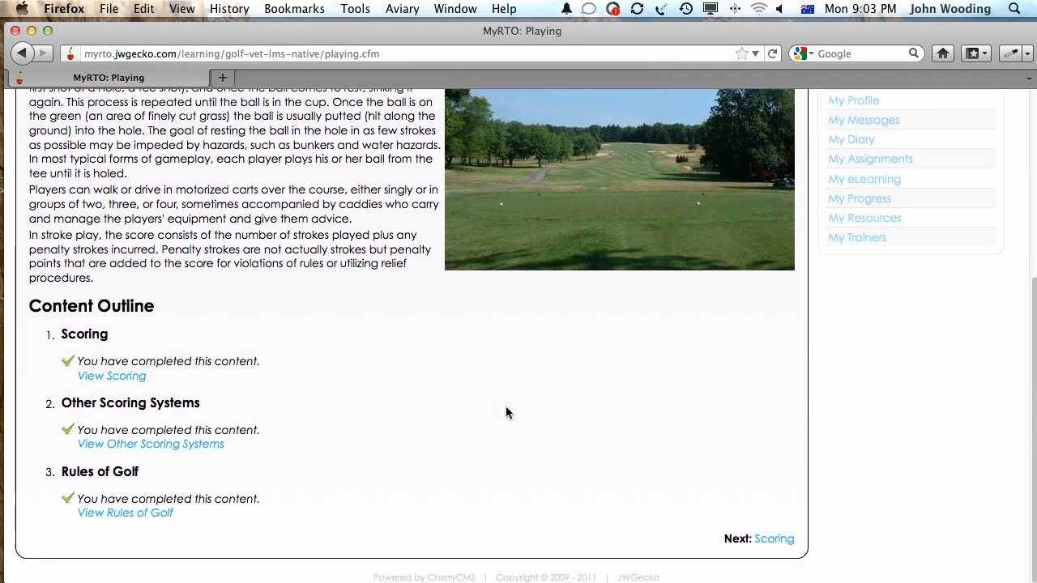
left_click(774, 537)
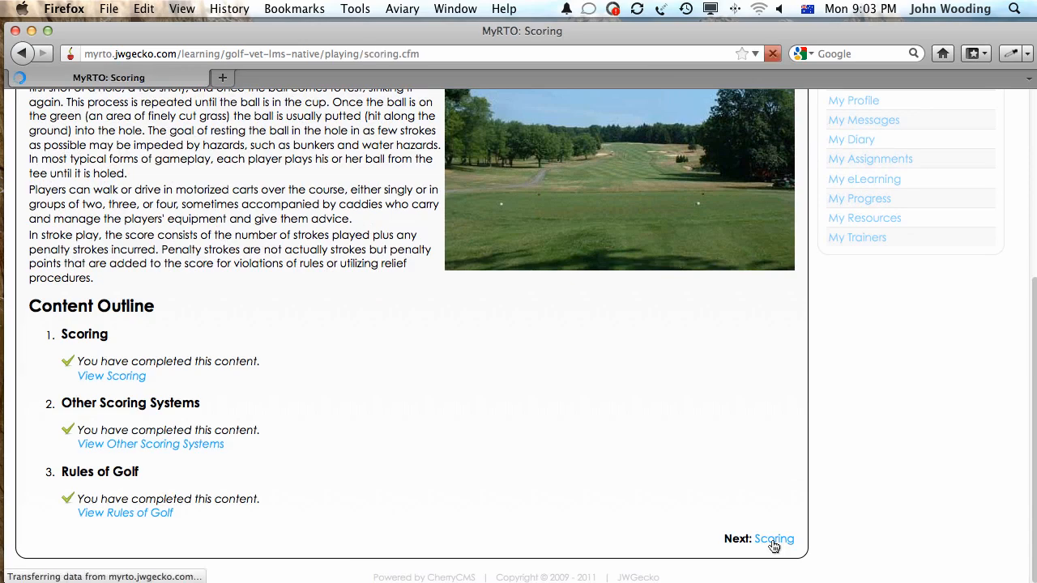
Read the Scoring and Other Scoring Systems lessons, then choose Golf Scorm in Online Learning.
left_click(774, 538)
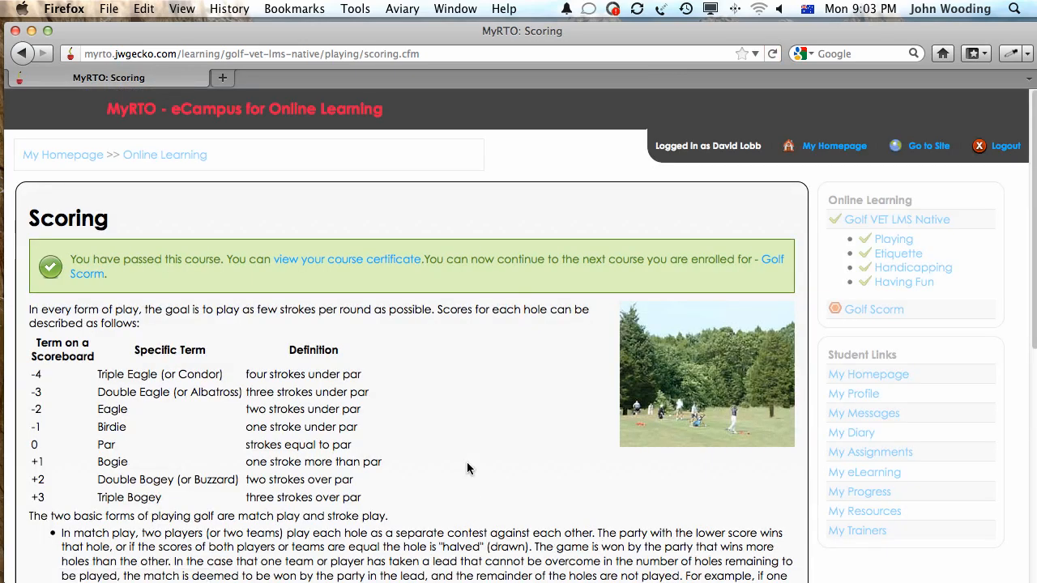
scroll("down", 3)
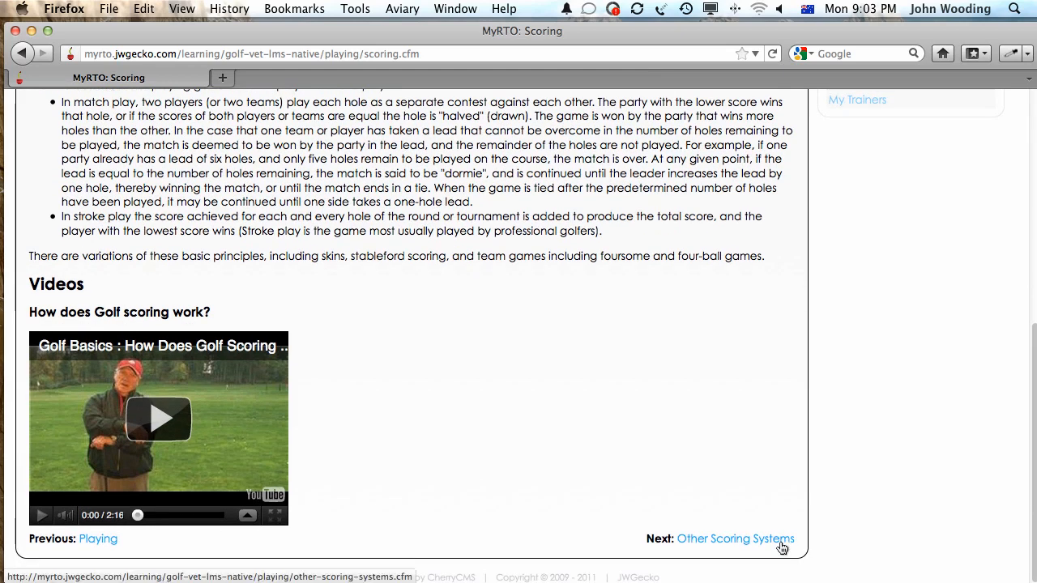
left_click(735, 537)
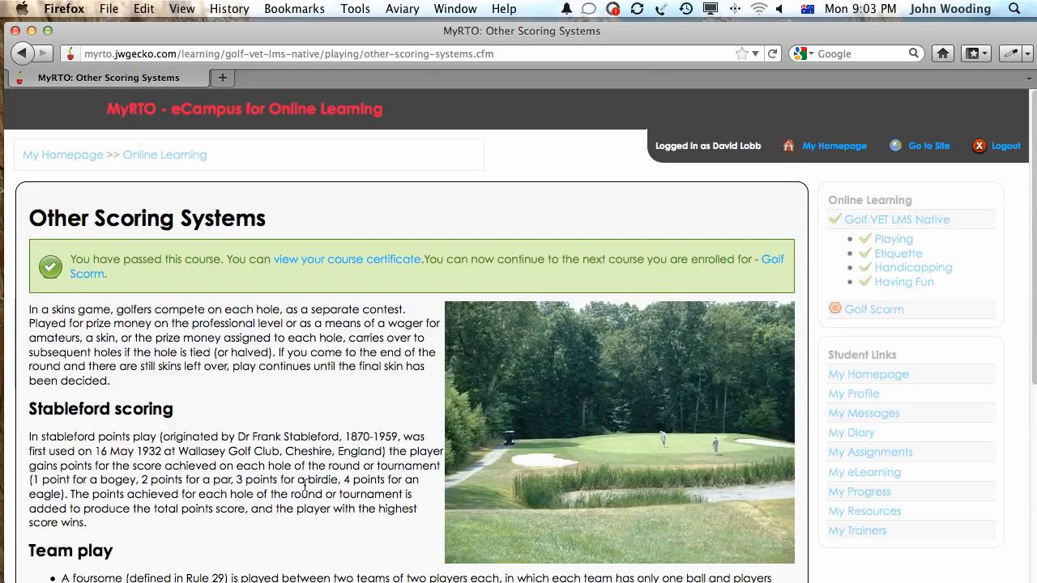
scroll("down", 3)
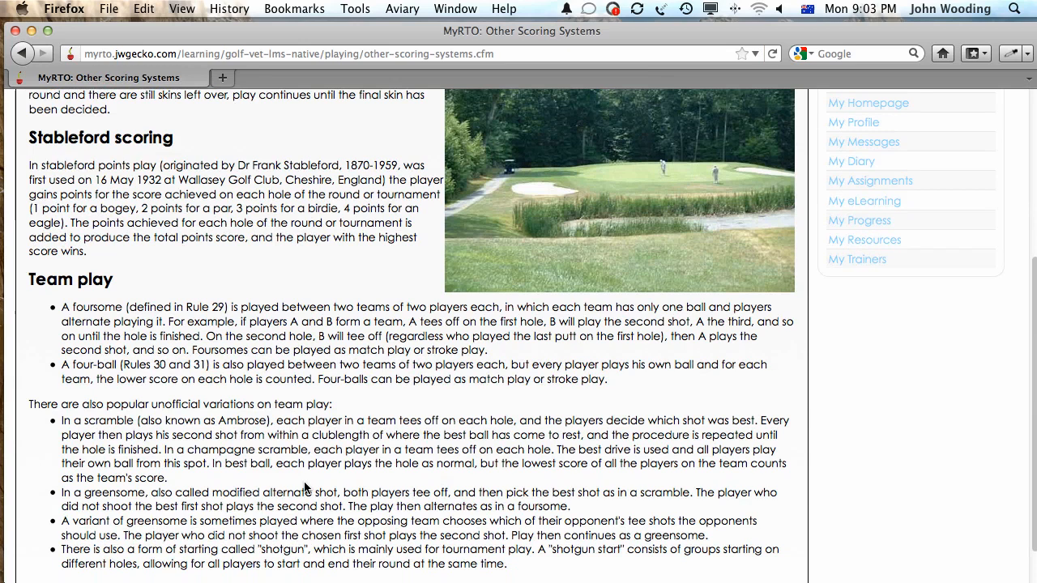
scroll("down", 3)
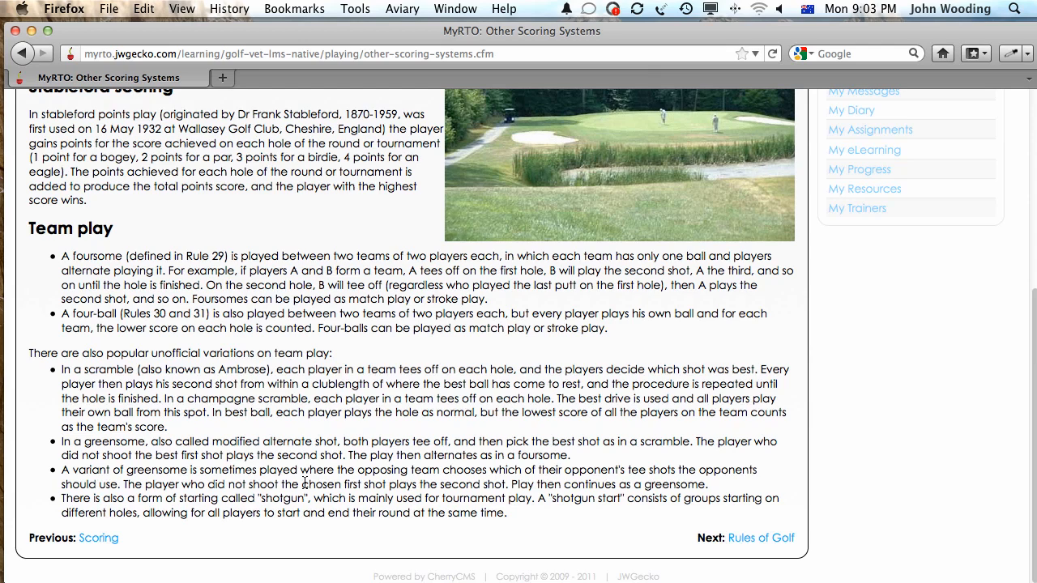
scroll("up", 3)
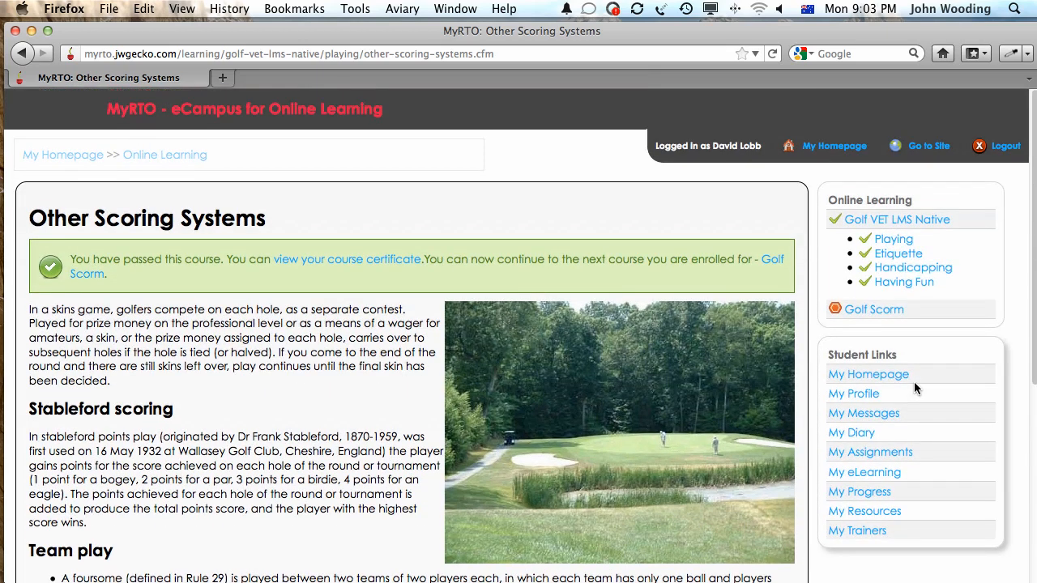
left_click(874, 310)
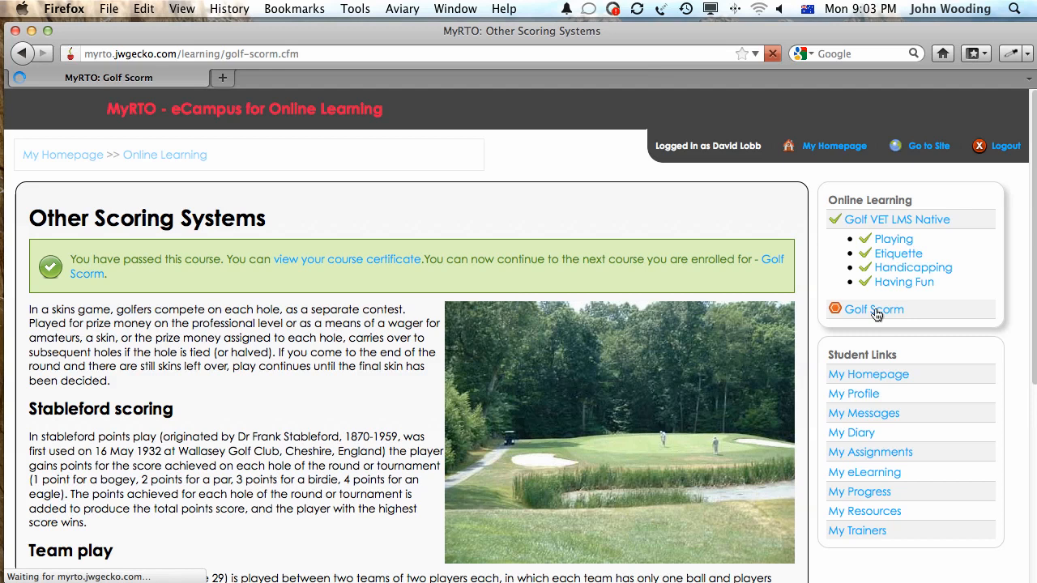
Launch The SCORM version of Golf Rules from the Golf Scorm course outline.
left_click(873, 310)
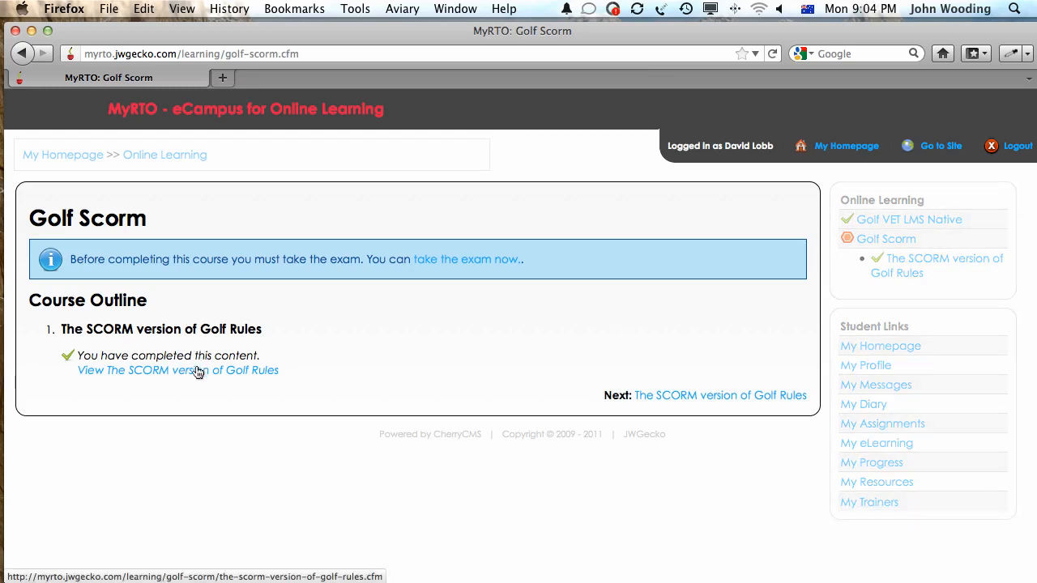
left_click(179, 370)
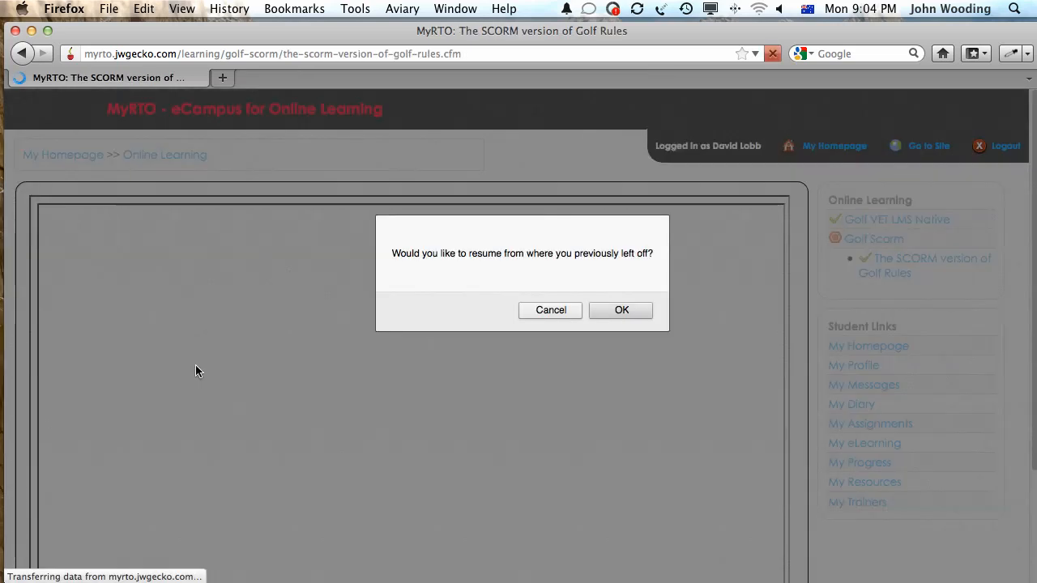
Resume the SCORM module at its Knowledge Check quiz, review it, and step back a page.
left_click(622, 309)
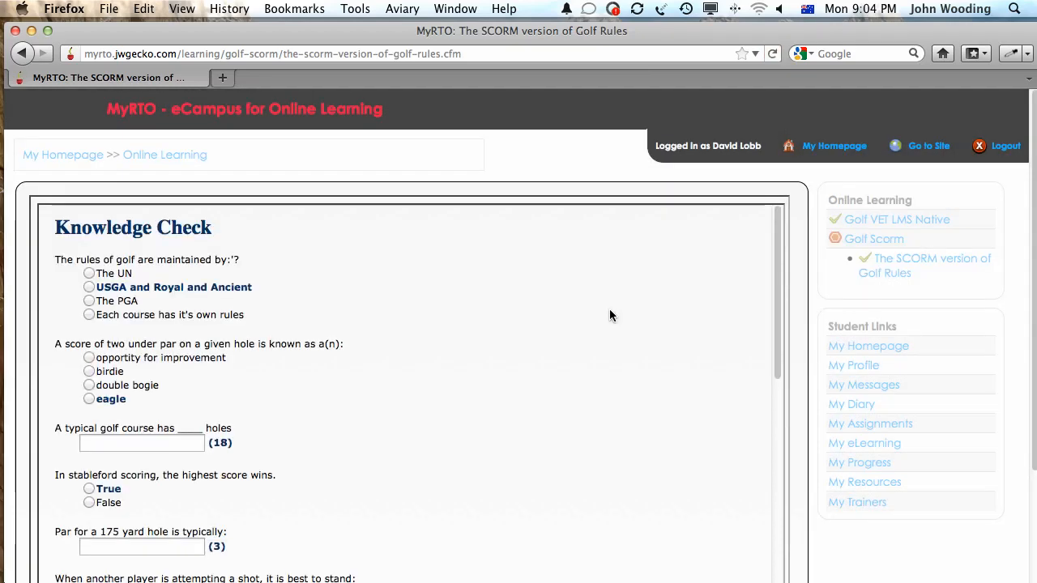
mouse_move(538, 397)
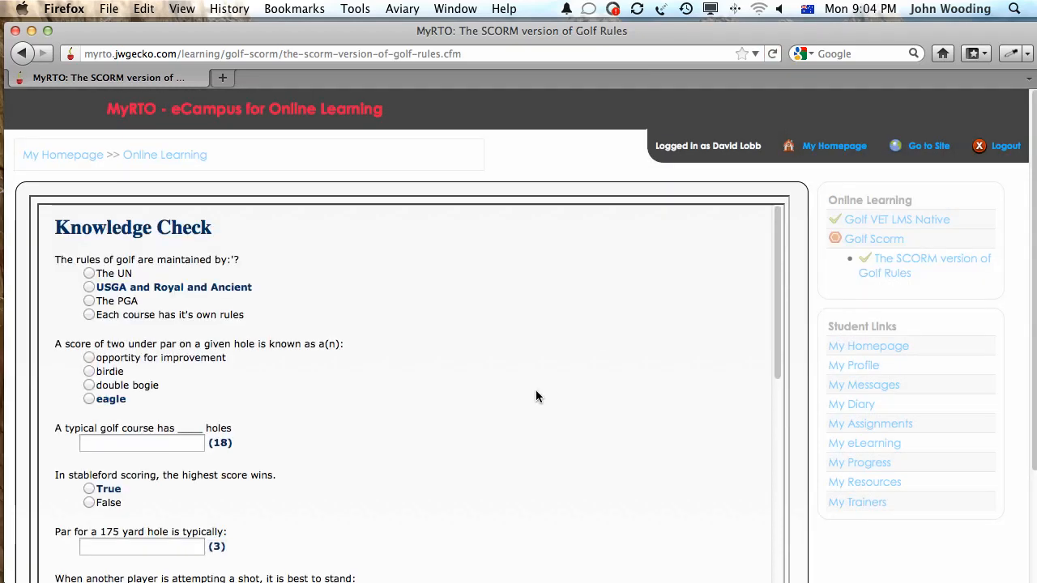
scroll("down", 3)
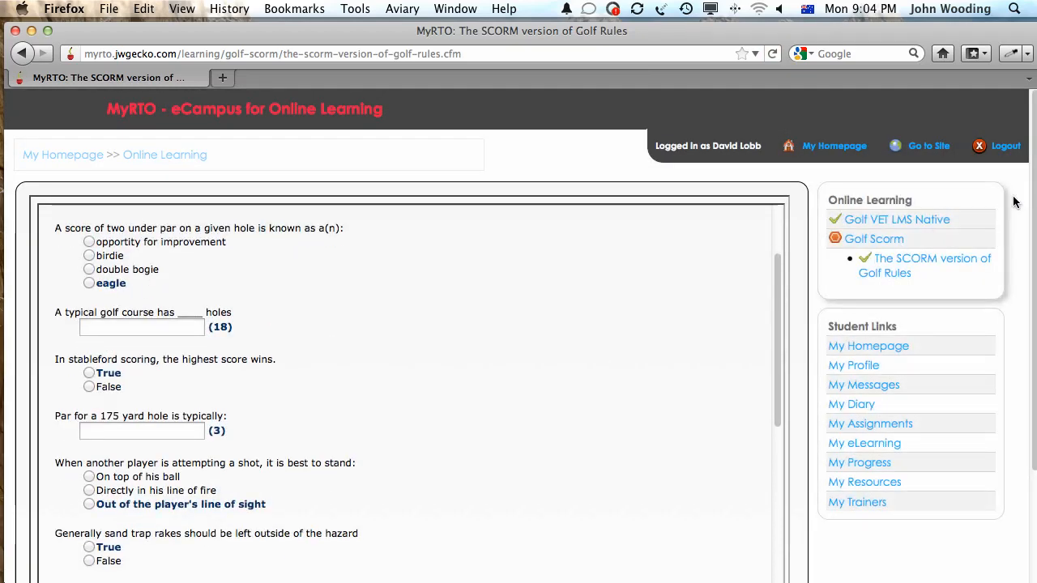
scroll("down", 3)
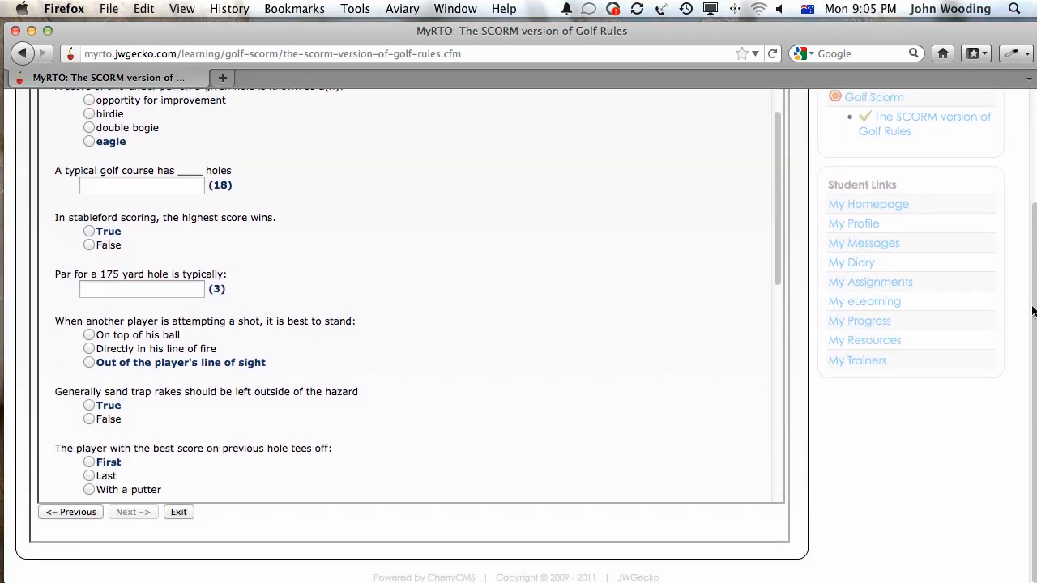
left_click(71, 512)
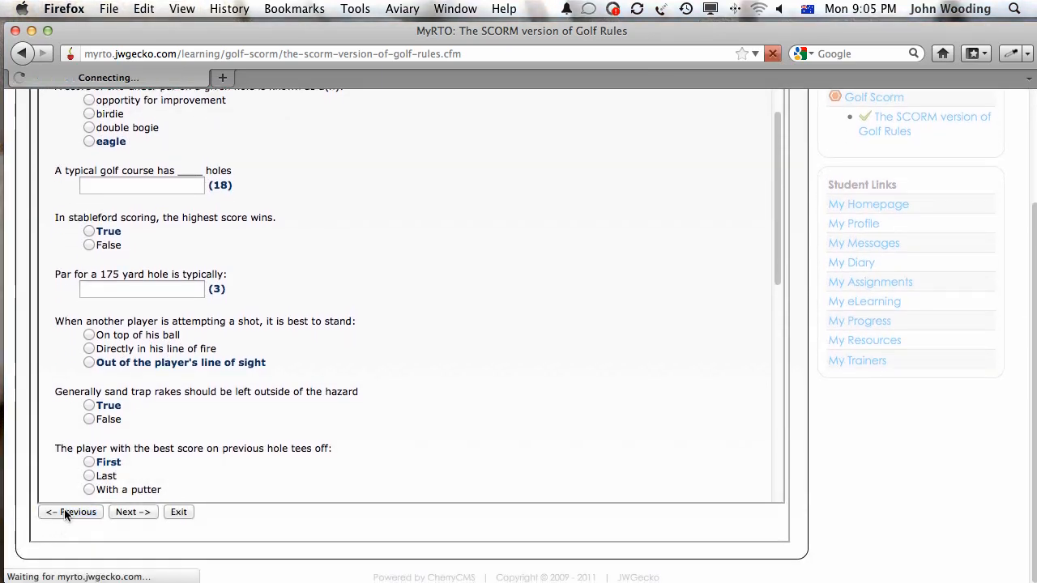
Read 'How to Be Stylish on the Golf Course', then move forward to the Knowledge Check quiz.
left_click(71, 512)
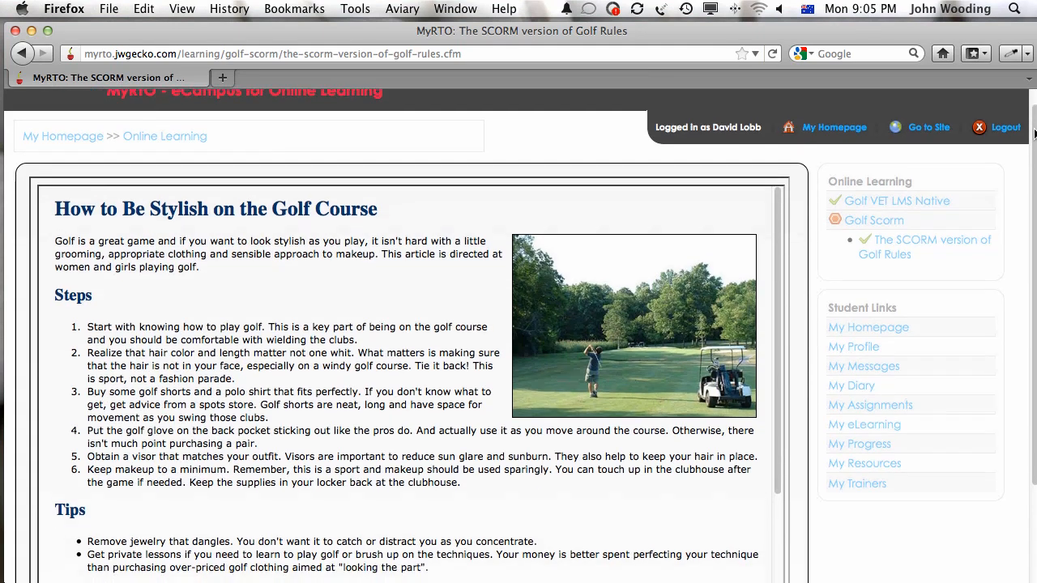
scroll("up", 3)
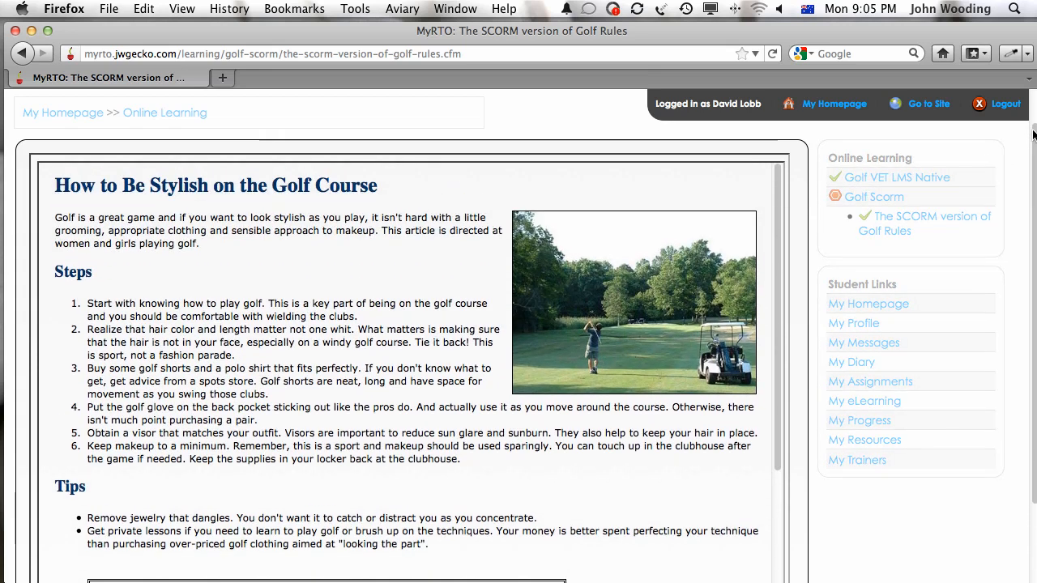
scroll("down", 3)
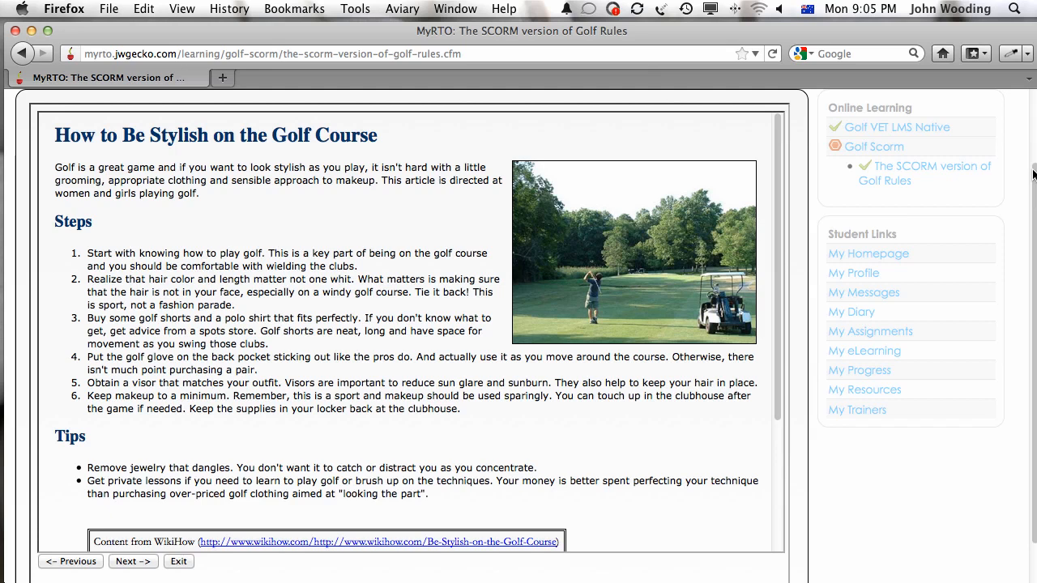
mouse_move(787, 250)
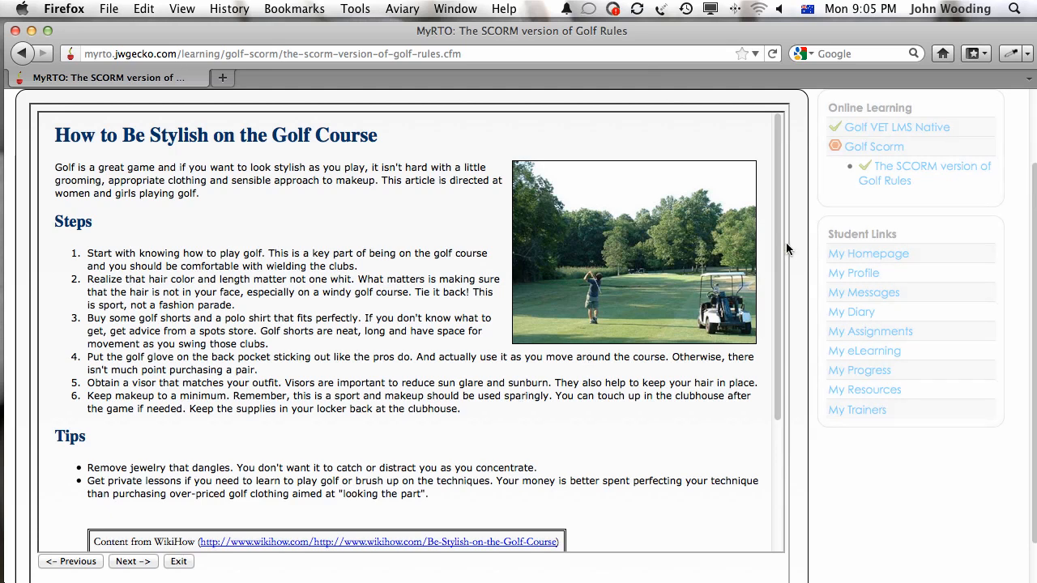
scroll("down", 3)
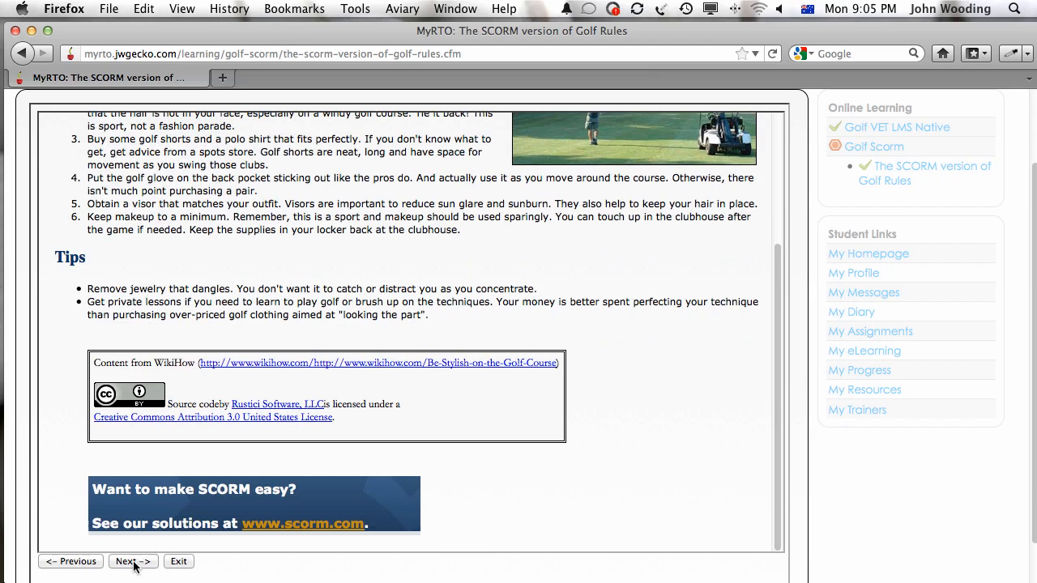
left_click(133, 561)
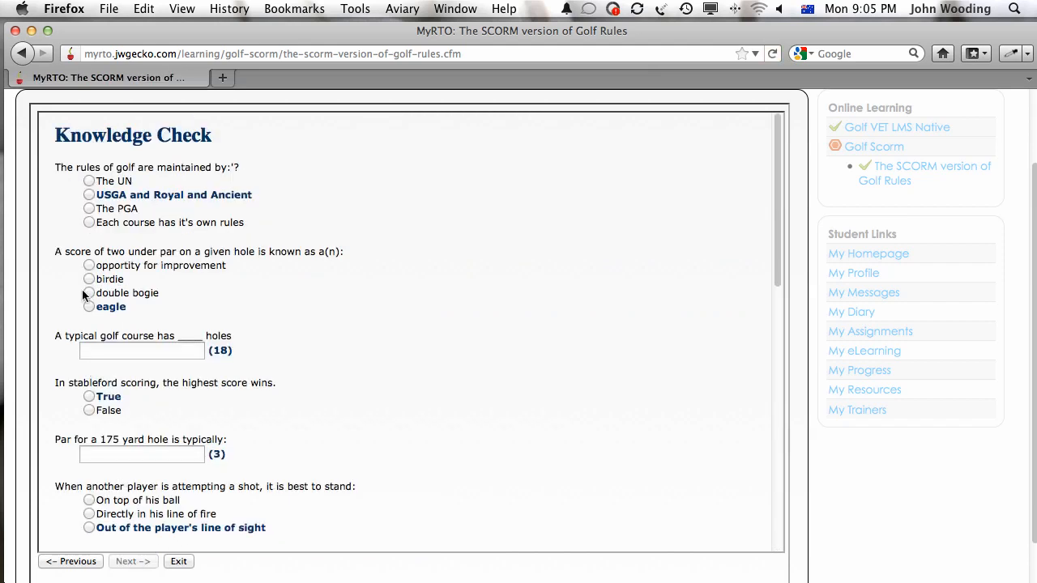
Answer 'USGA and Royal and Ancient' for question one and 'eagle' for two under par.
left_click(89, 195)
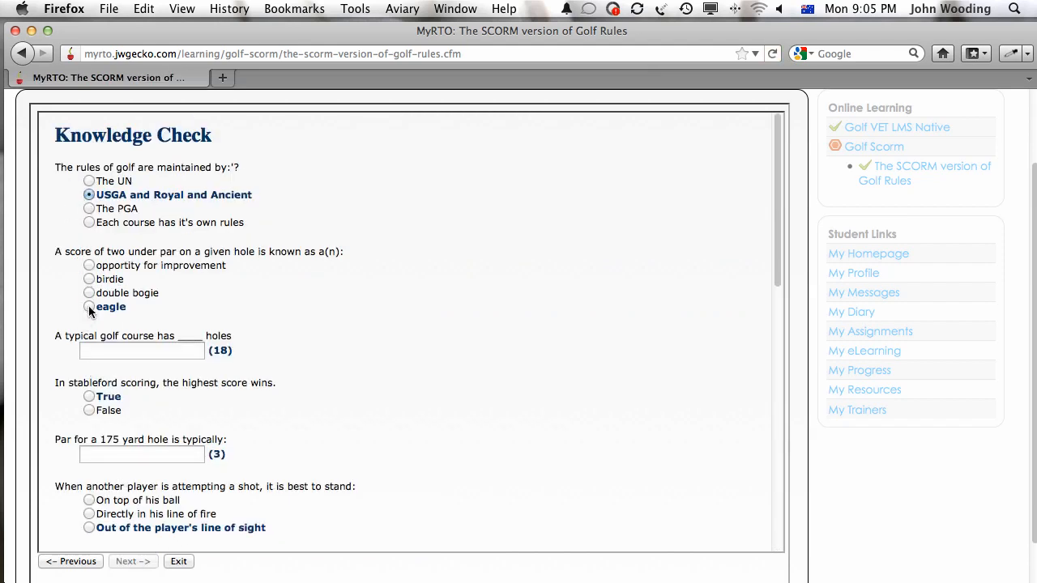
left_click(87, 306)
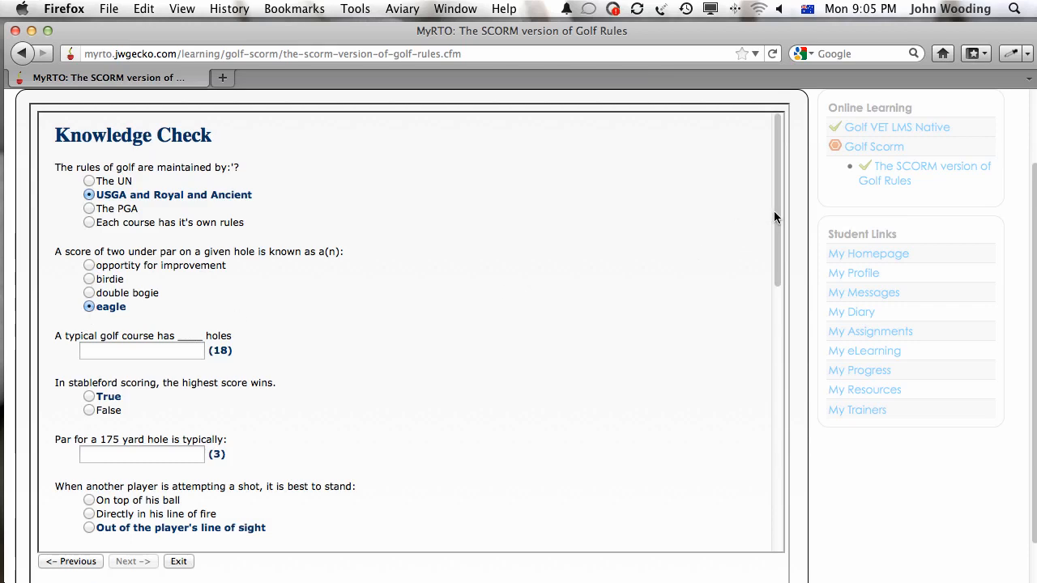
scroll("down", 3)
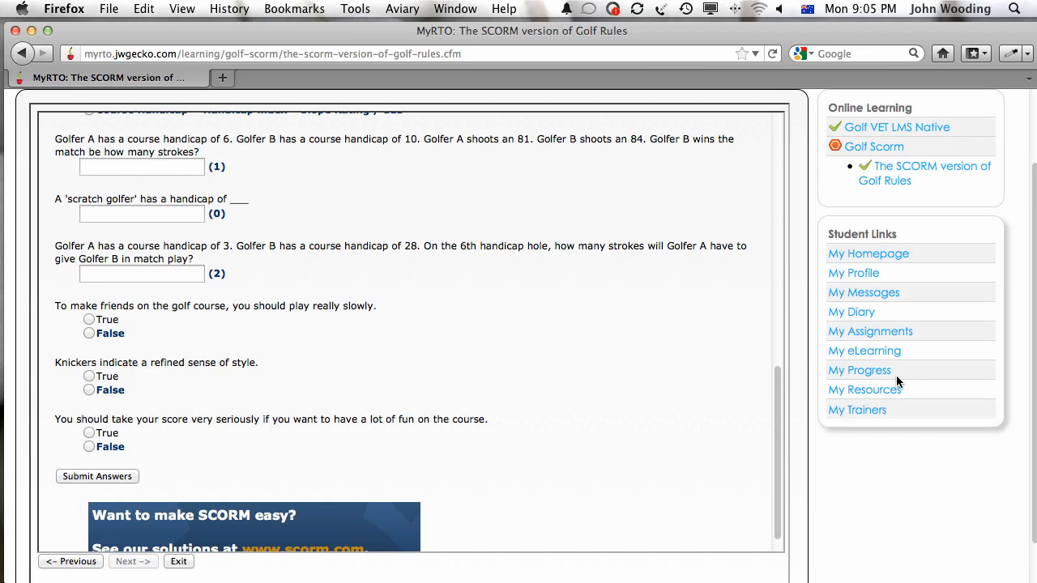
mouse_move(907, 316)
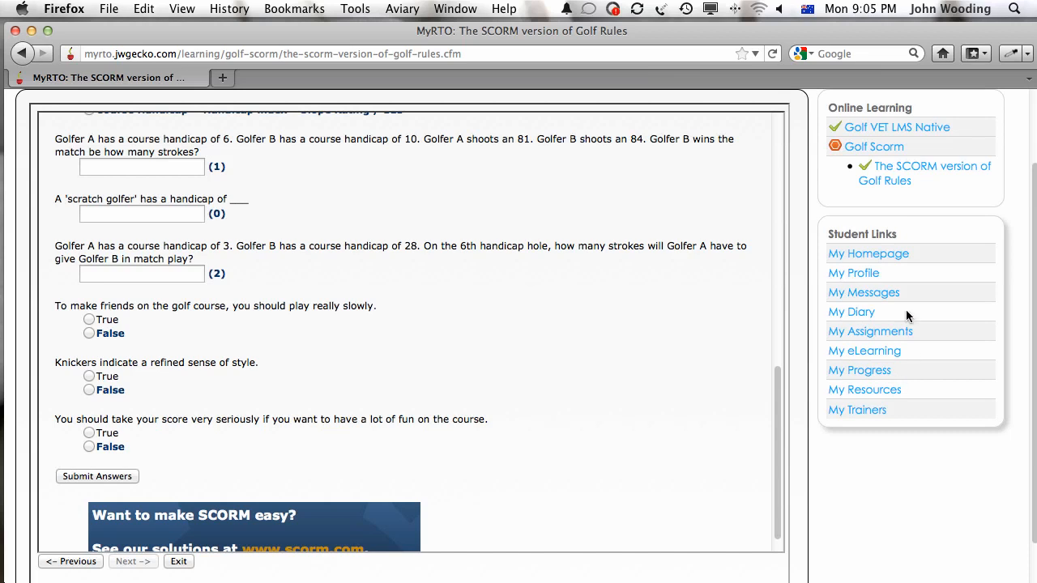
mouse_move(936, 269)
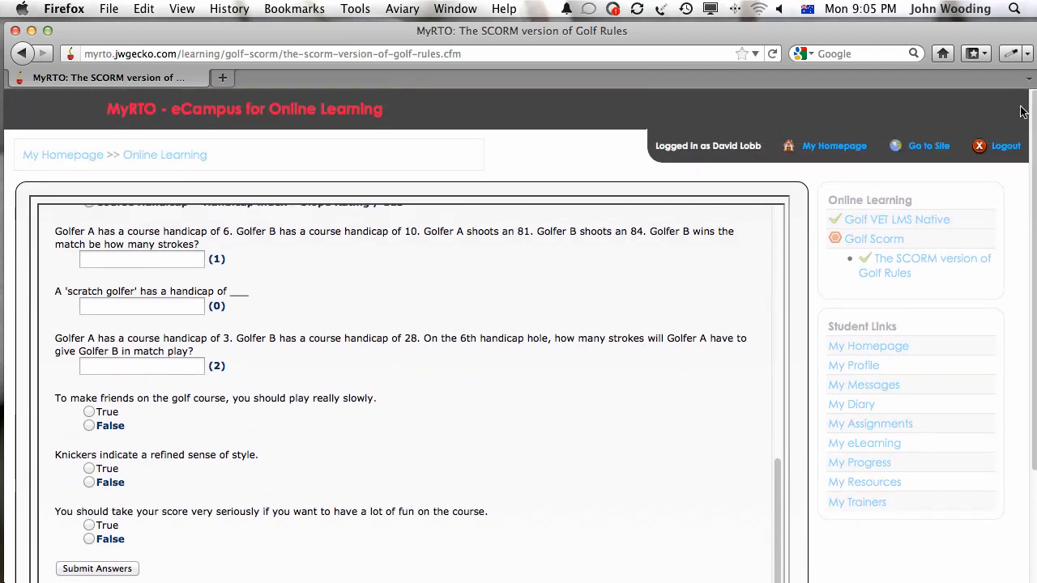
mouse_move(1021, 117)
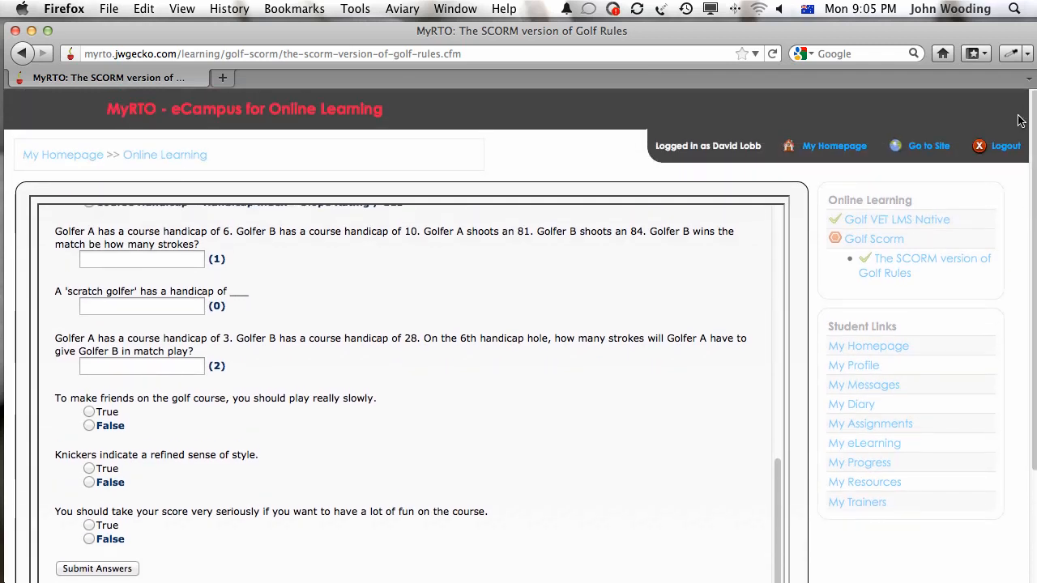
mouse_move(1004, 146)
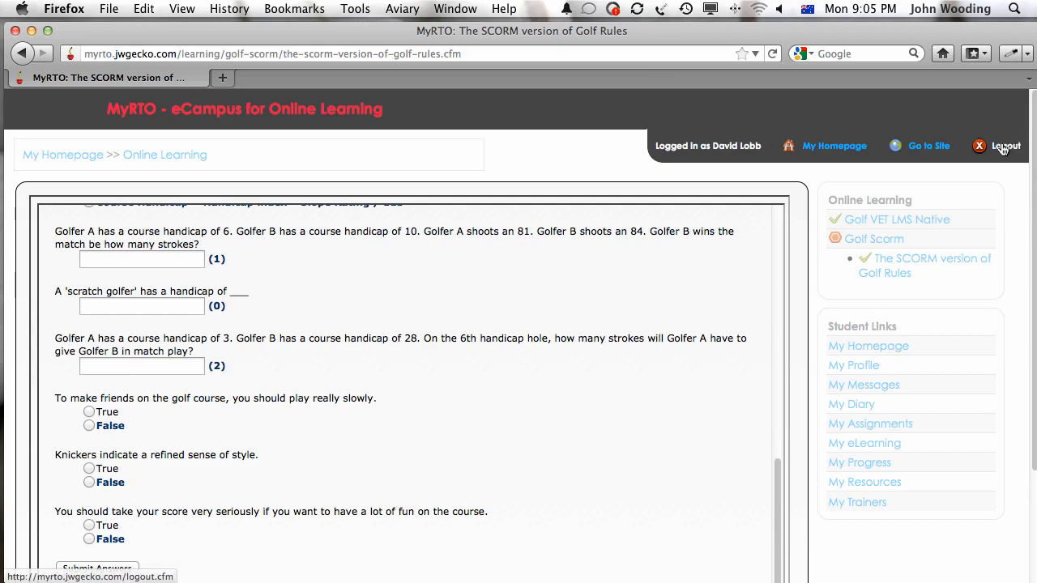
Log out of the student portal back to the public MyRTO training courses homepage.
left_click(1006, 146)
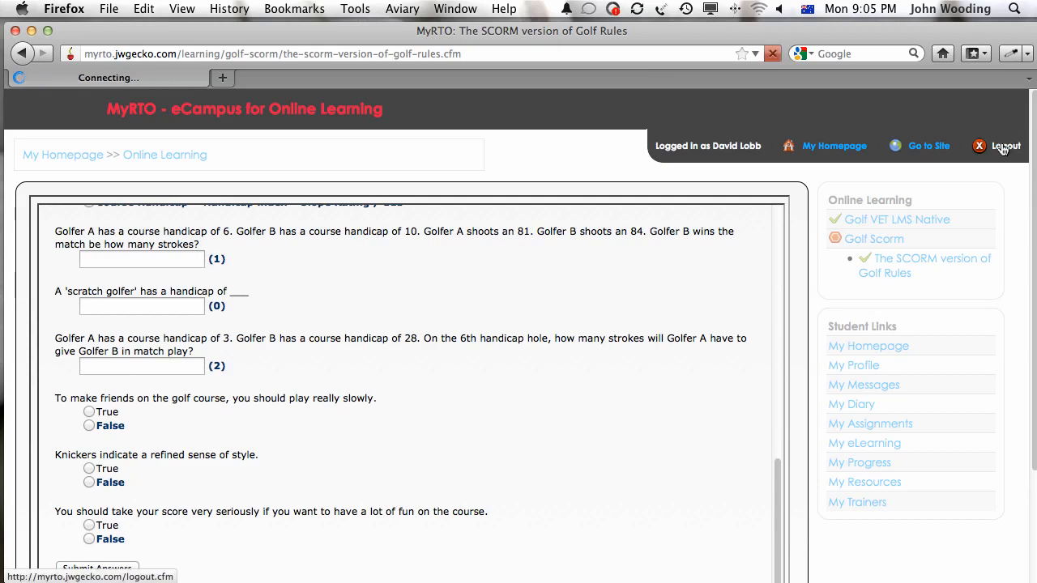
left_click(1004, 146)
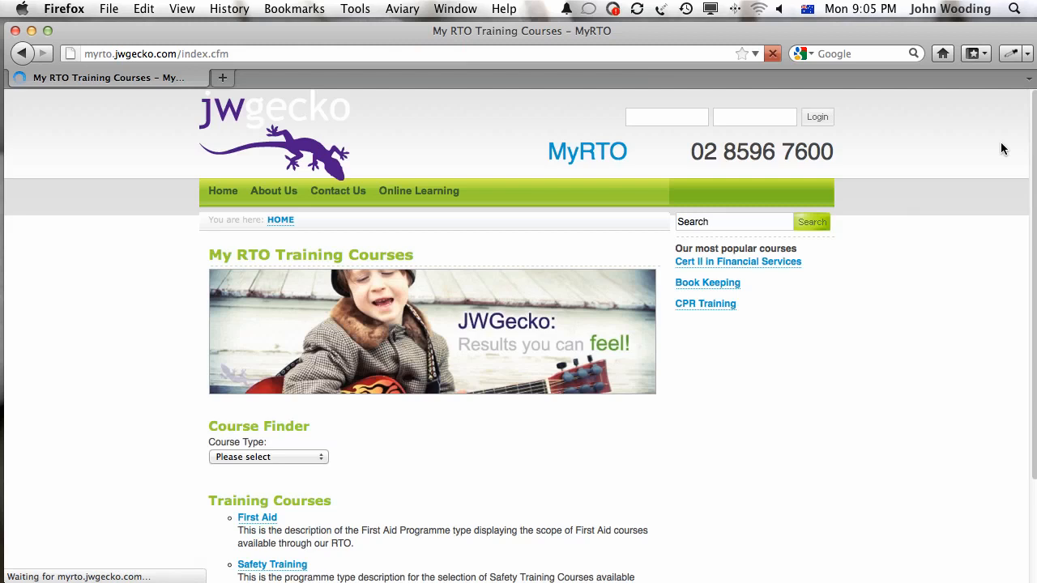